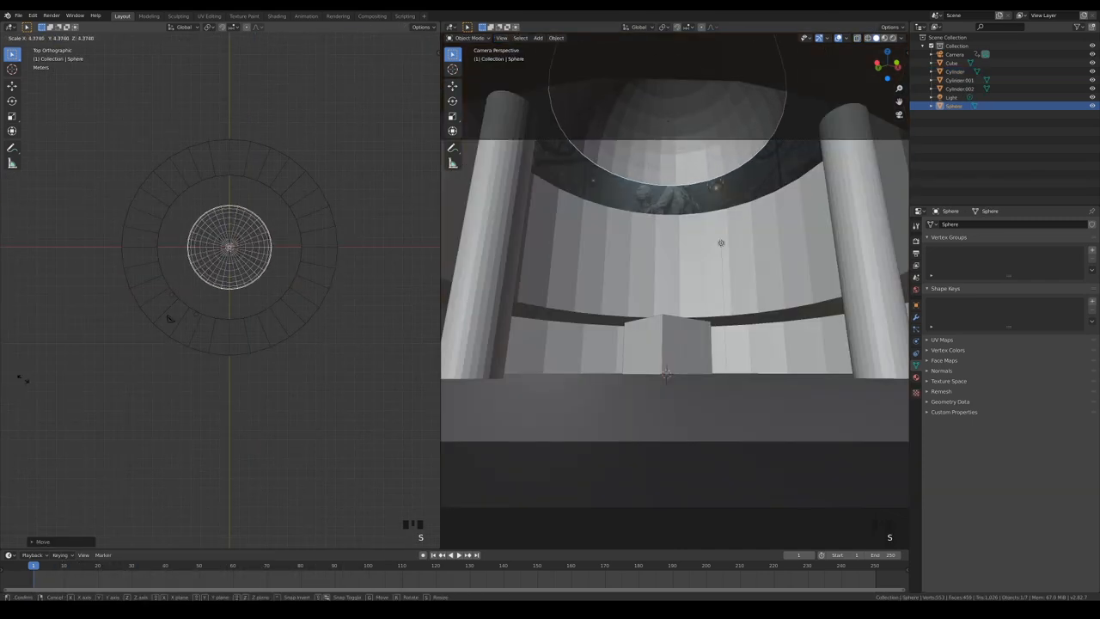
mouse_move(168, 318)
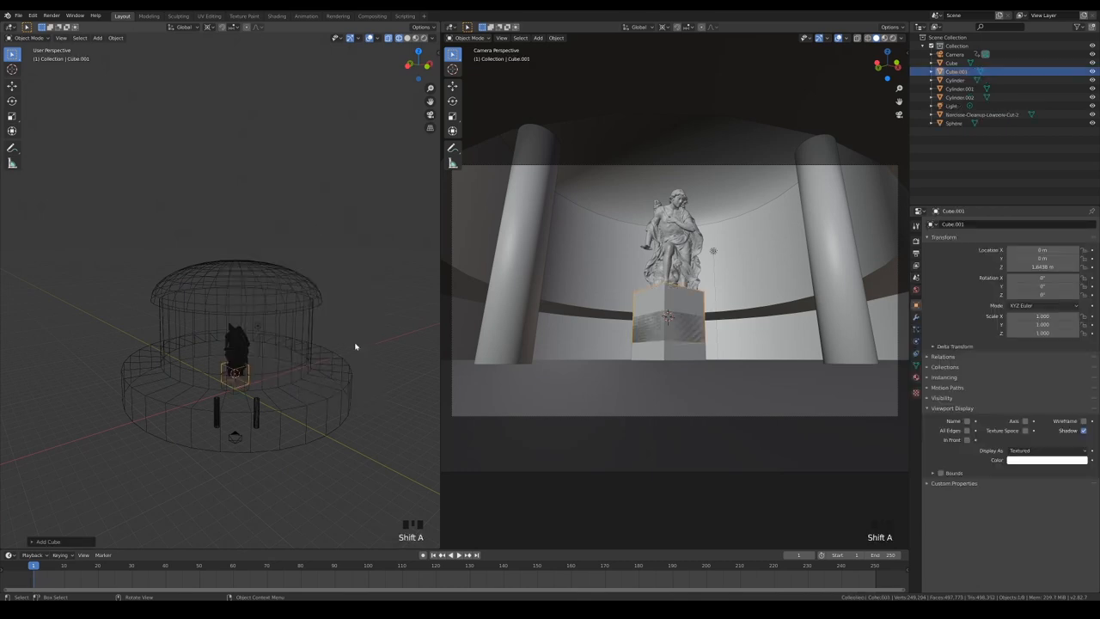
Step: Scale the cube in Edit Mode from the front view until it encloses the domed room and statue
key(Tab)
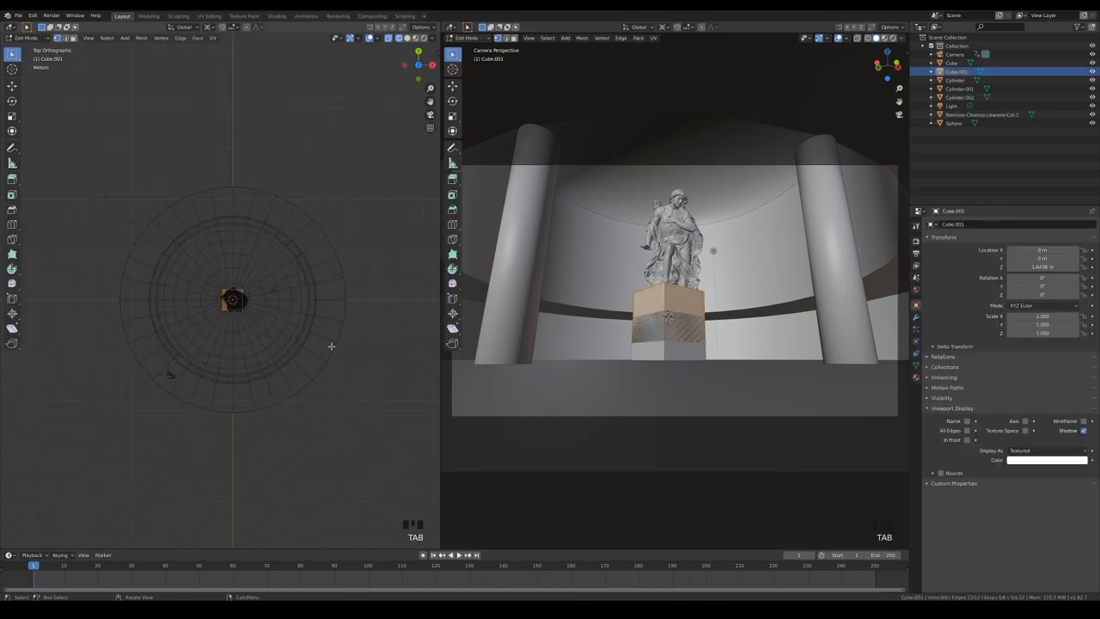
key(s)
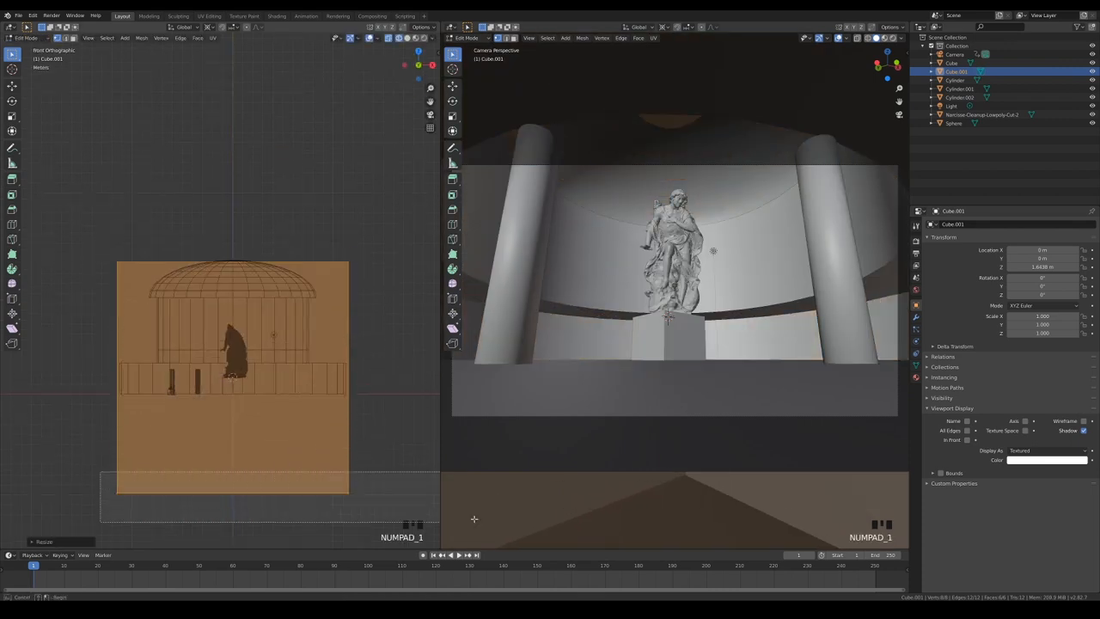
key(g)
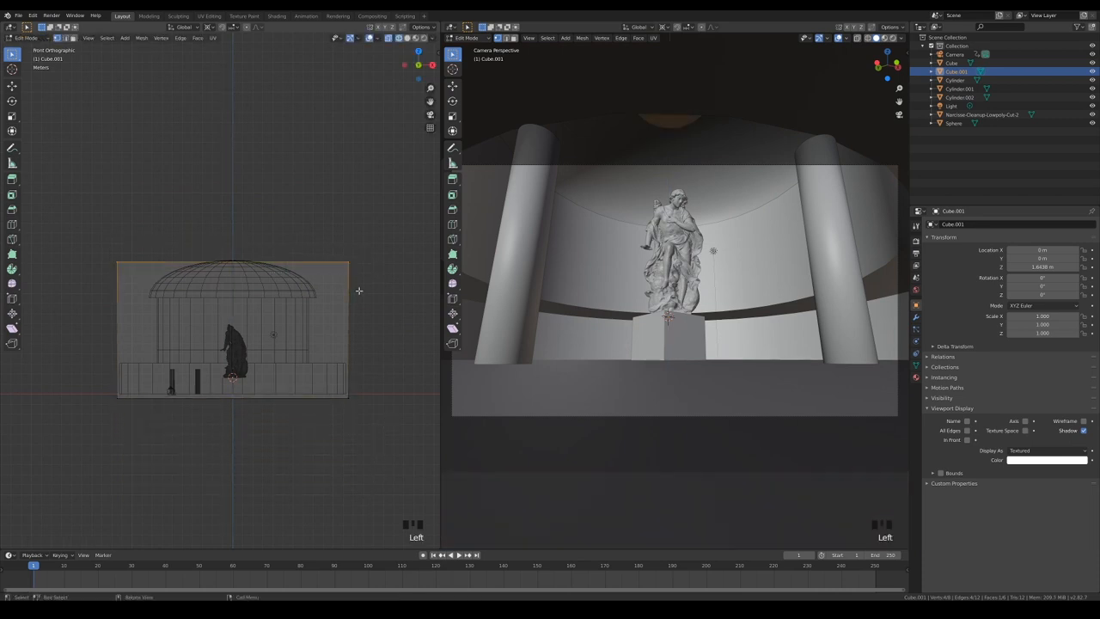
key(Tab)
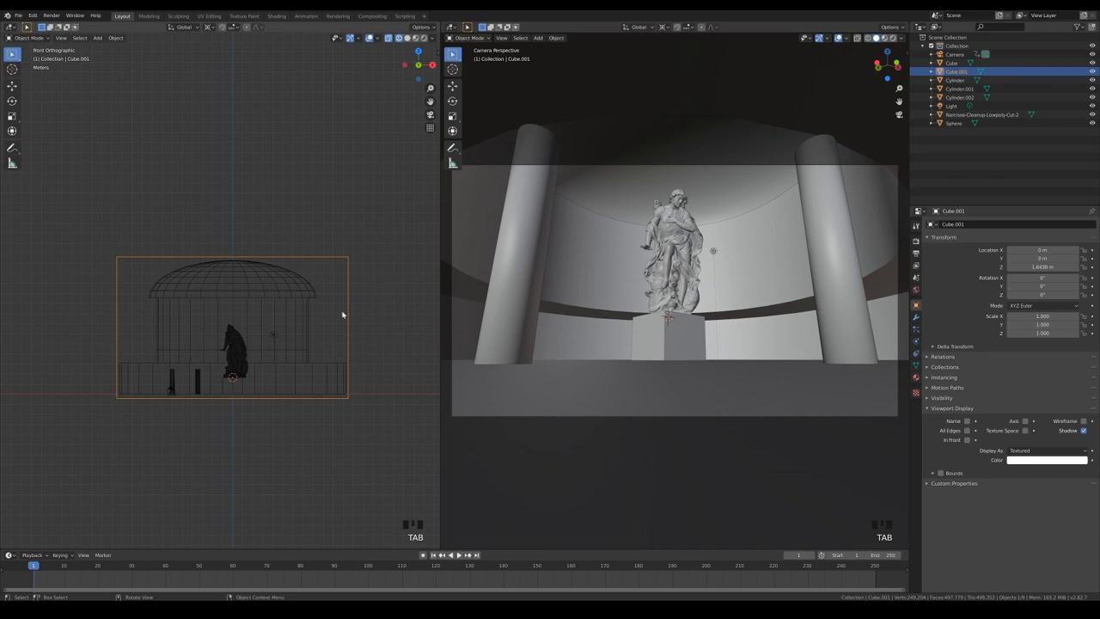
mouse_move(605, 144)
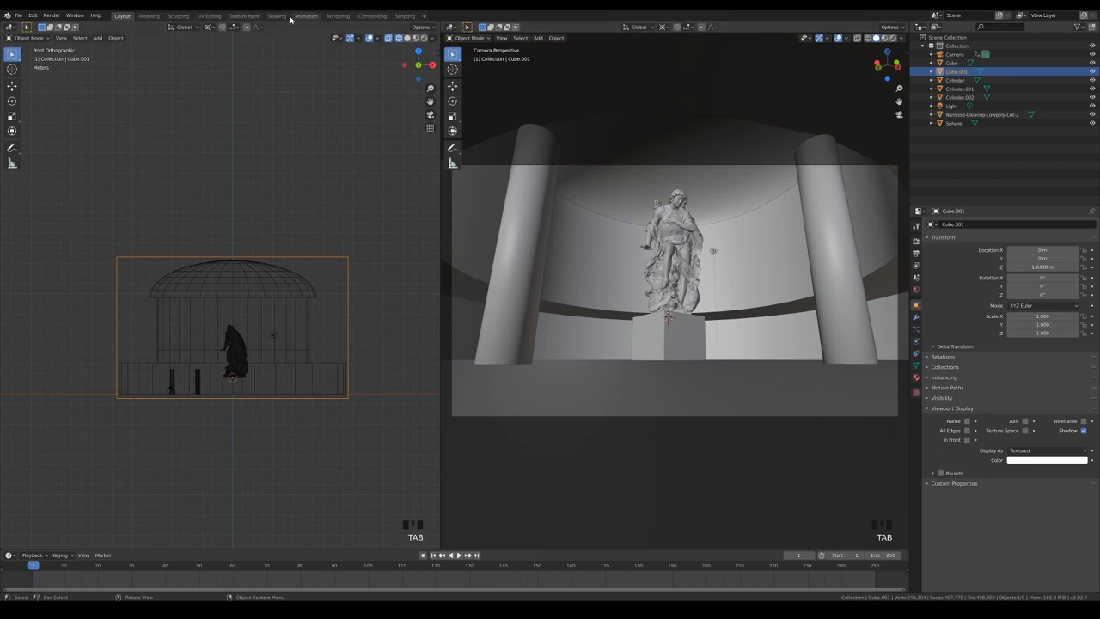
Step: Create a new material on the box in Shading and add a Principled Volume node for fog
click(275, 15)
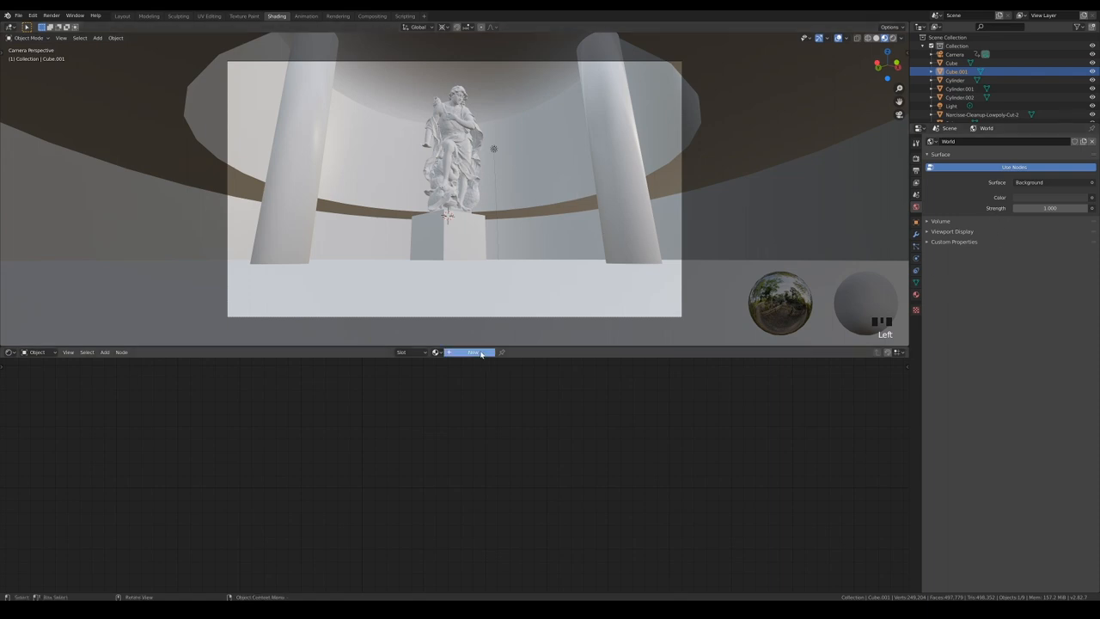
click(471, 351)
text(volume)
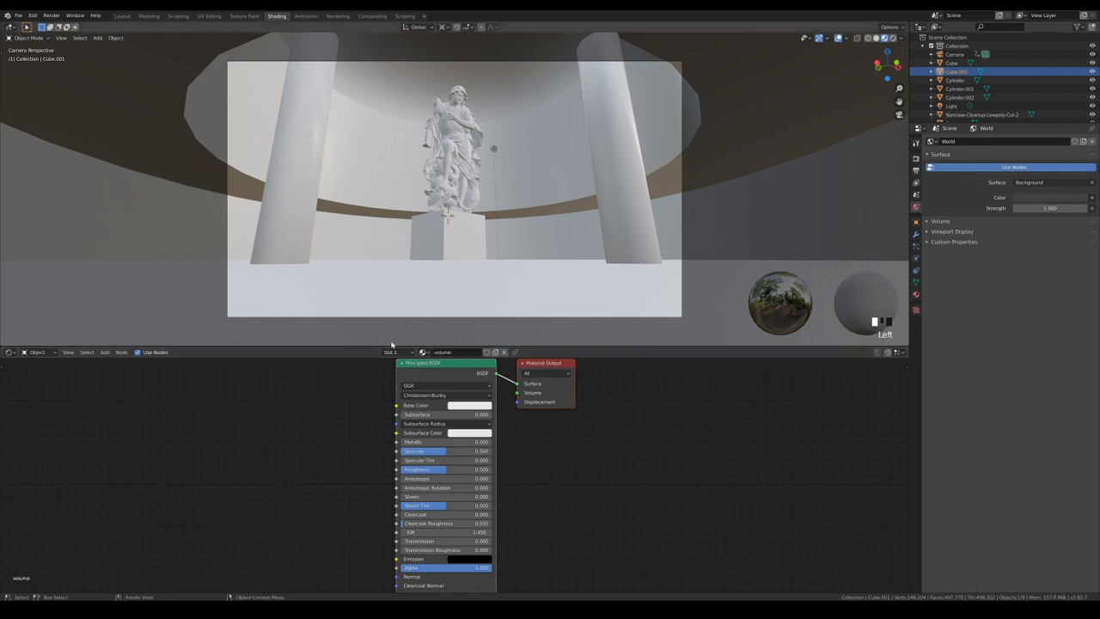
click(105, 350)
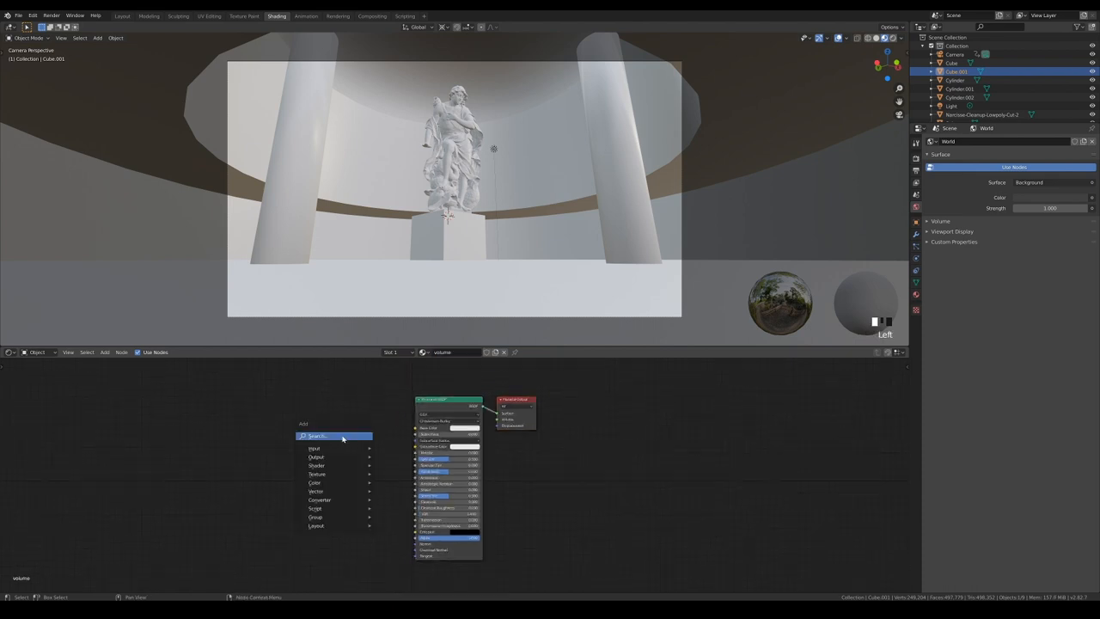
text(volu)
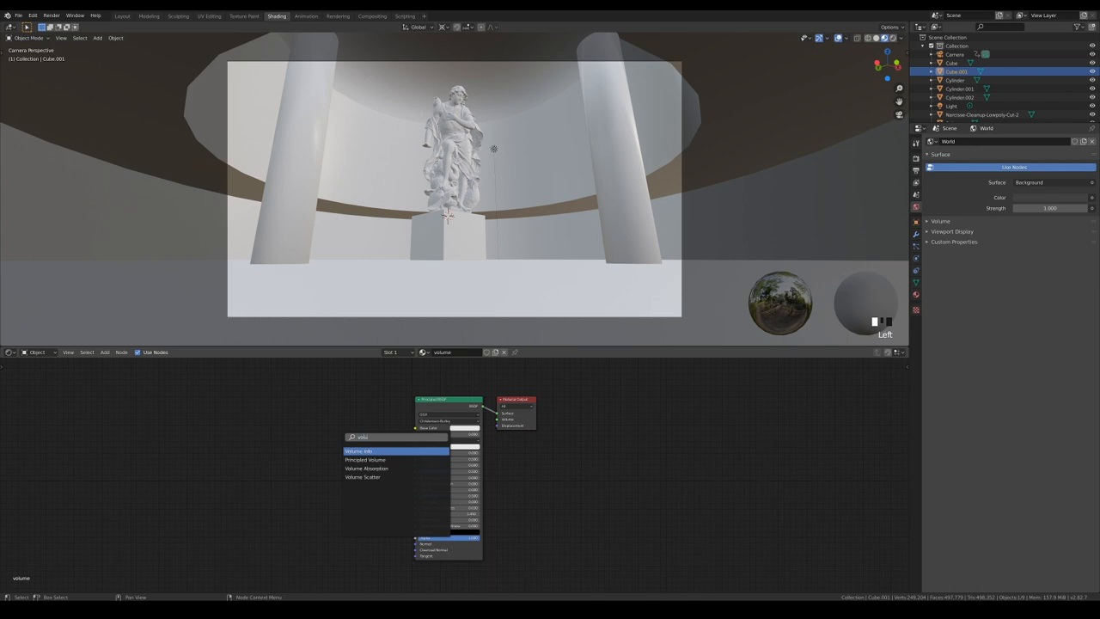
mouse_move(365, 458)
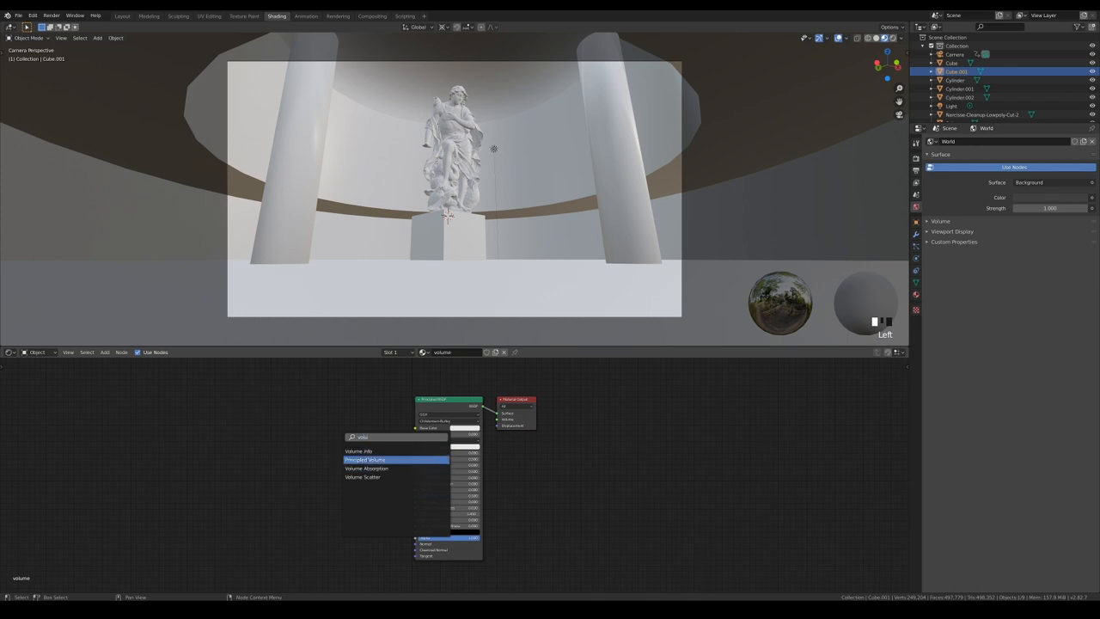
click(364, 459)
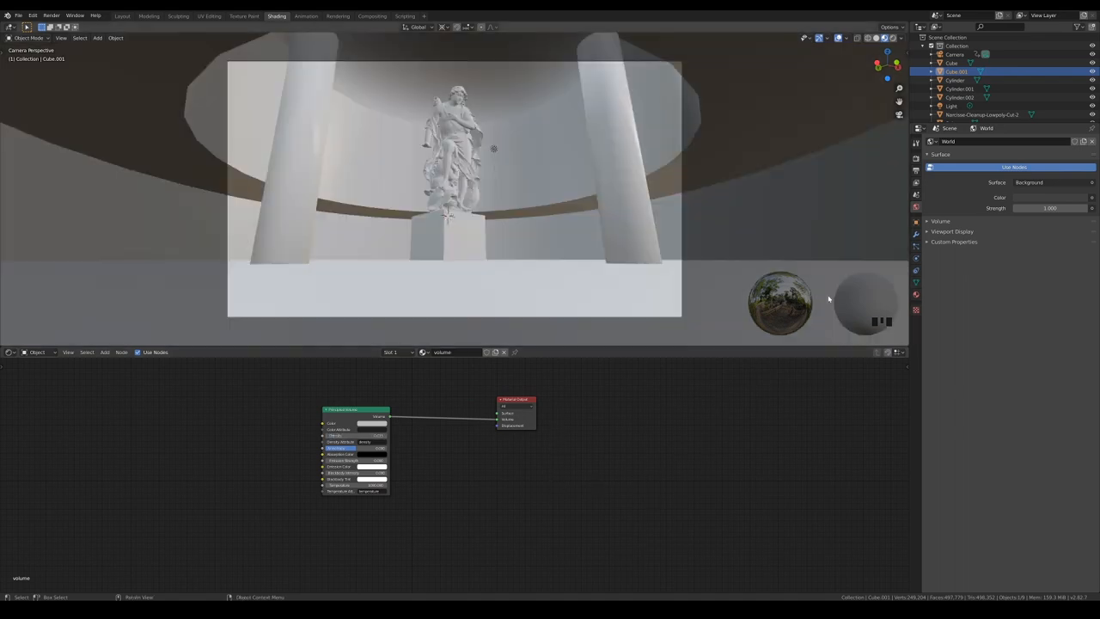
Step: Back in Layout, set the fog box to Display As Wire and select the scene's light
click(122, 15)
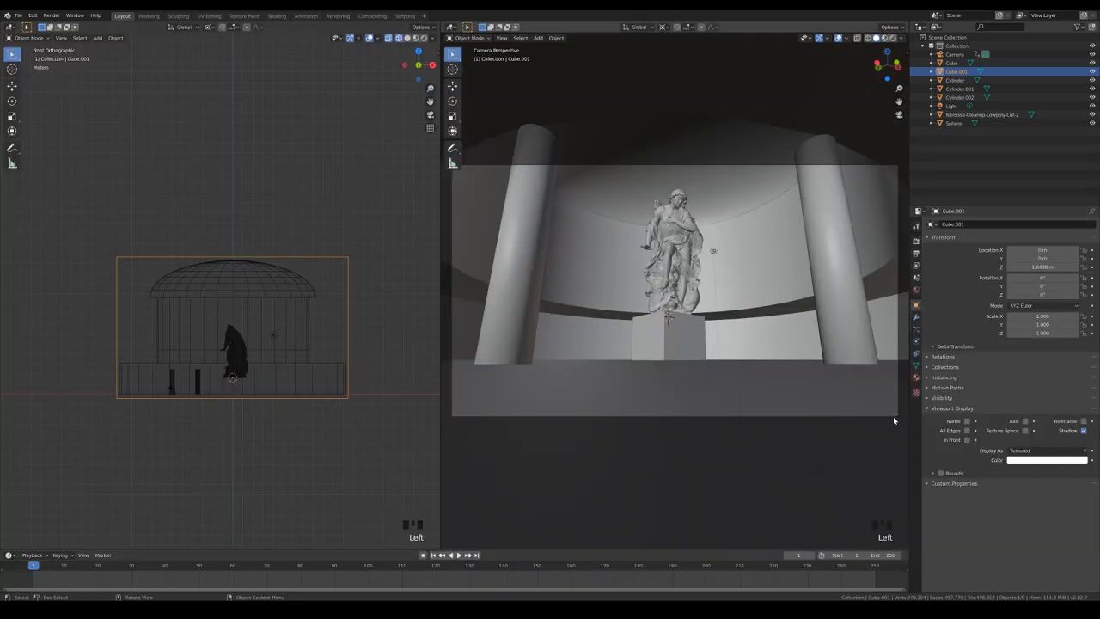
click(1047, 451)
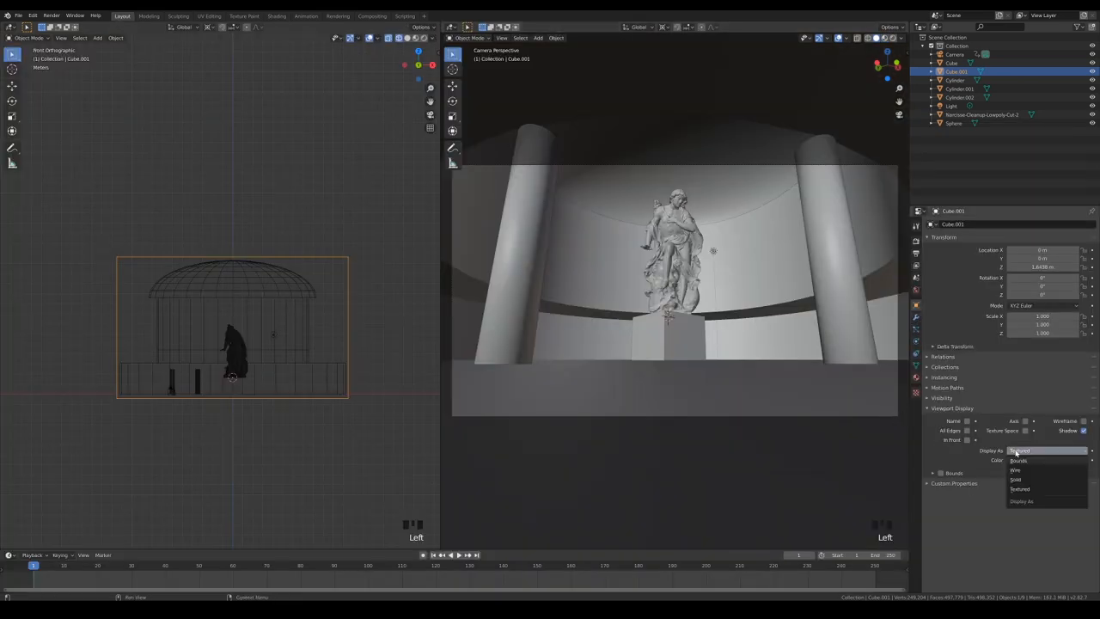
click(1017, 471)
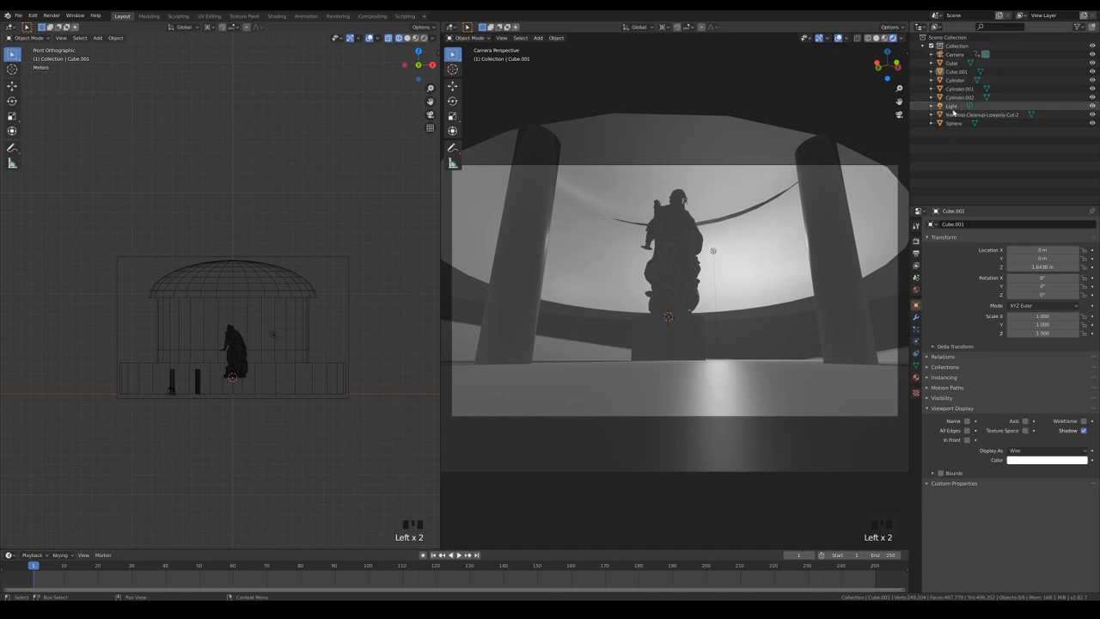
click(952, 107)
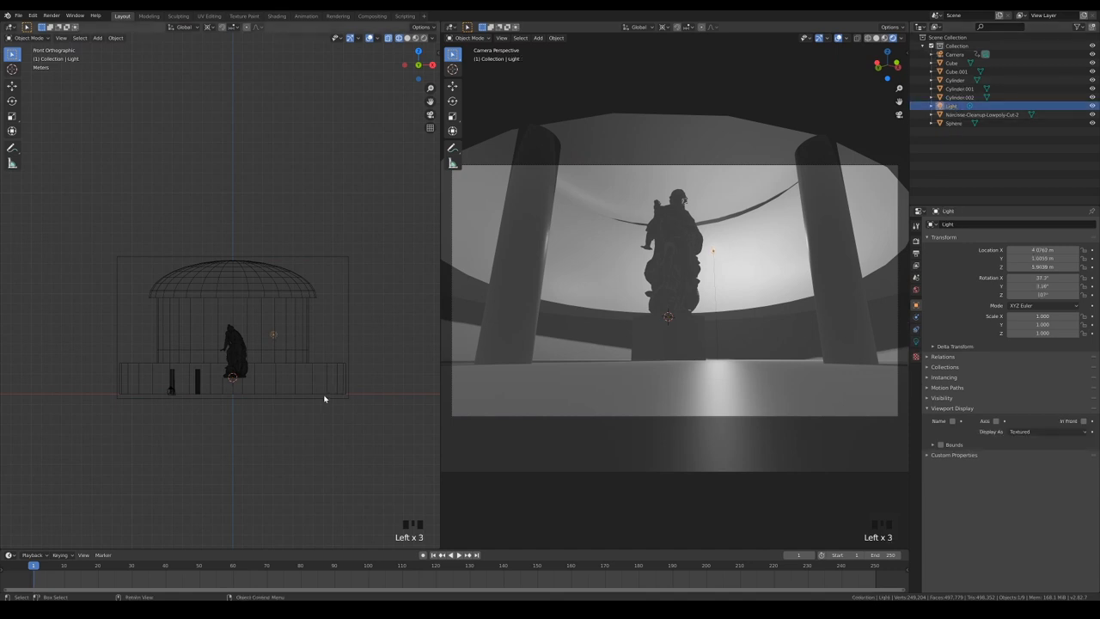
Step: Move the light above the statue and change its type to Spot, aimed downward
key(g)
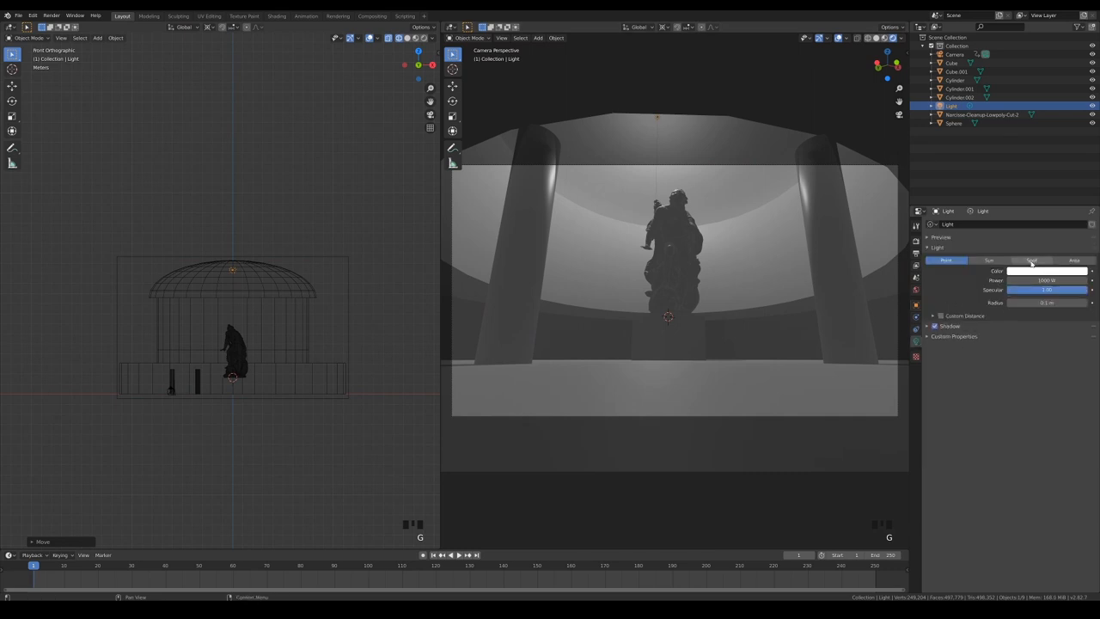
click(1031, 262)
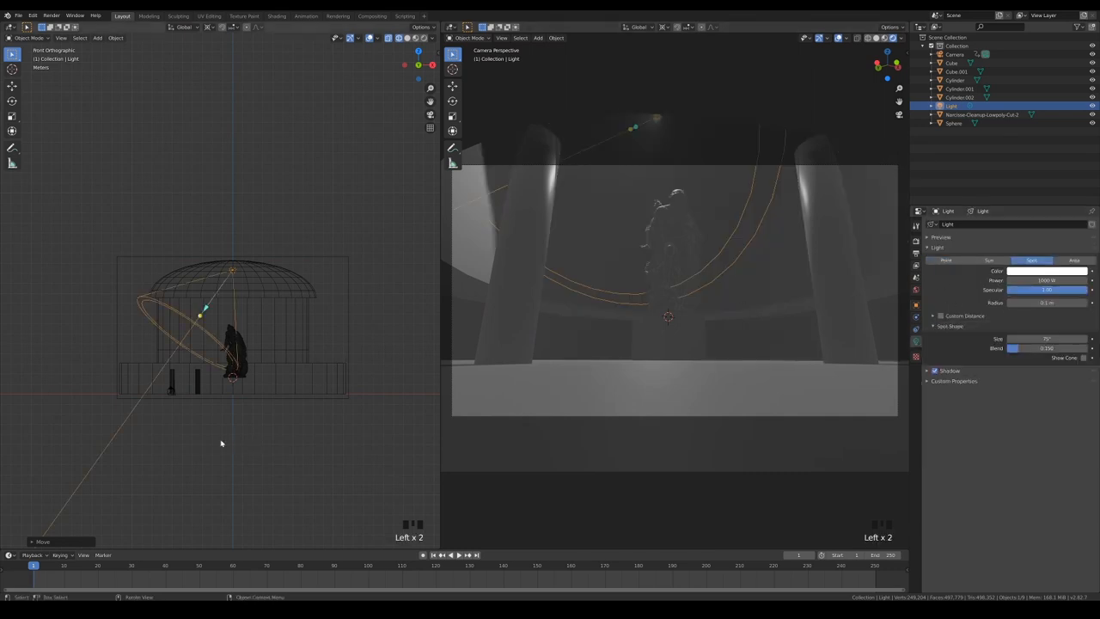
click(216, 27)
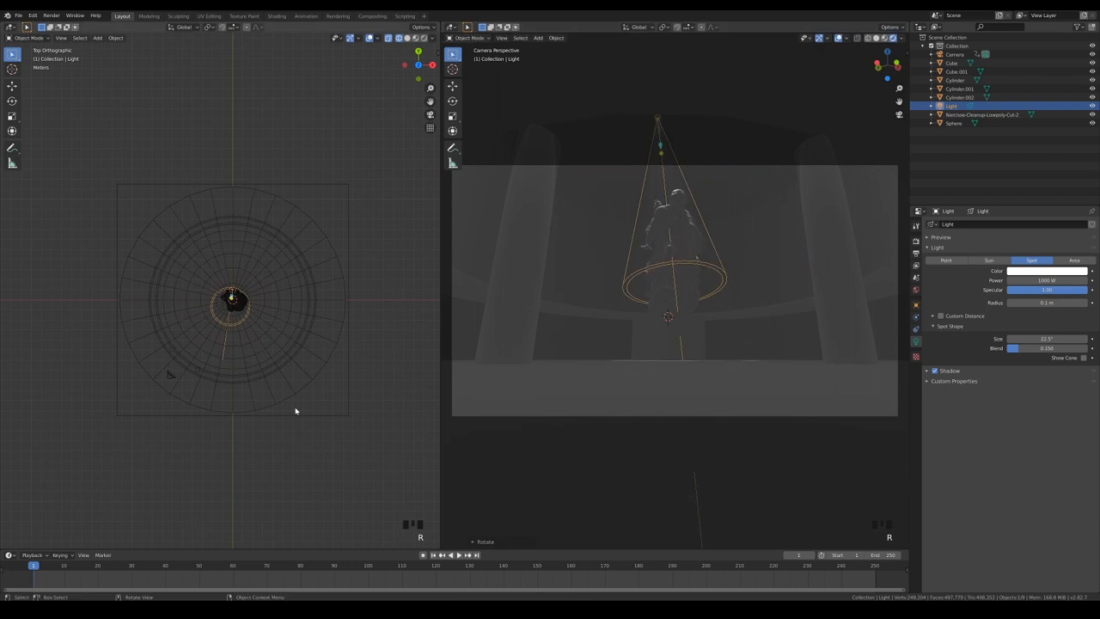
key(KP_1)
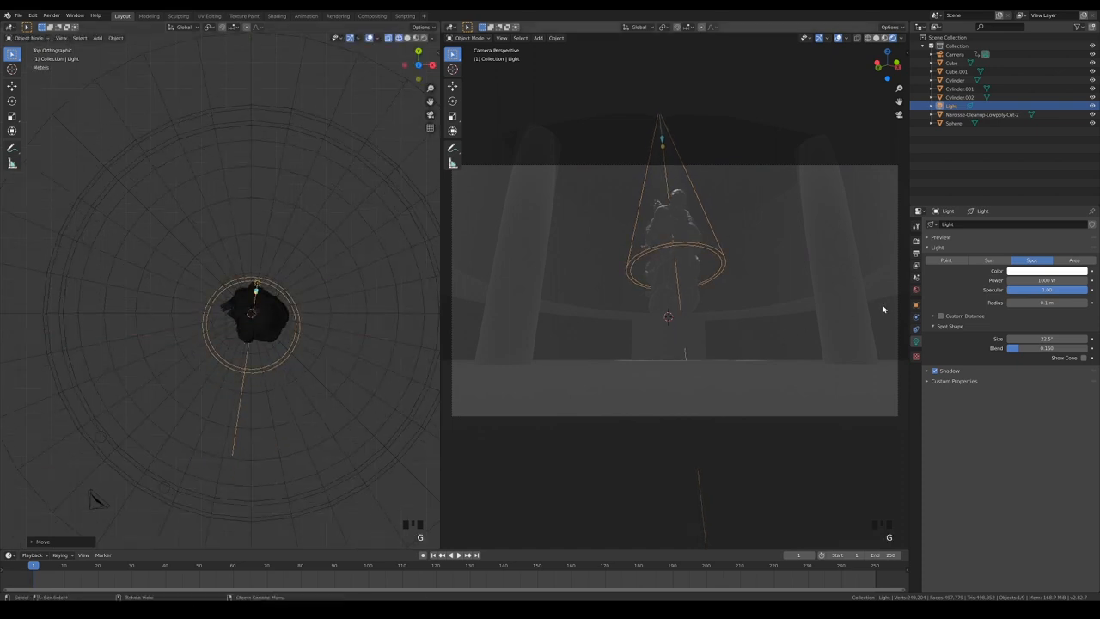
Step: Set the World background colour to black, then reselect the spotlight
click(914, 306)
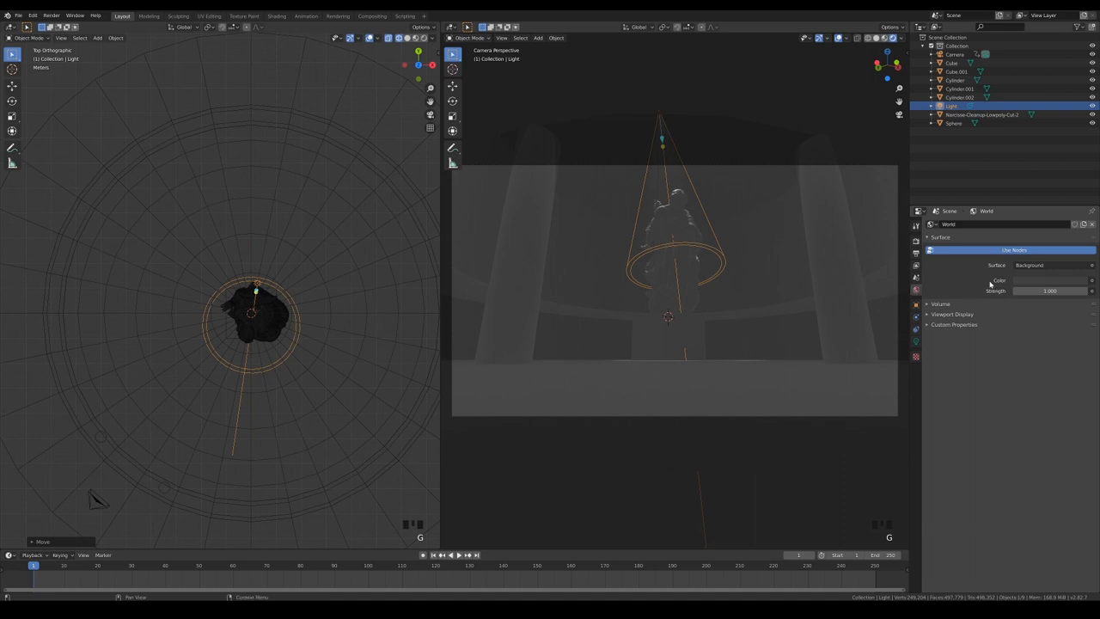
click(1051, 280)
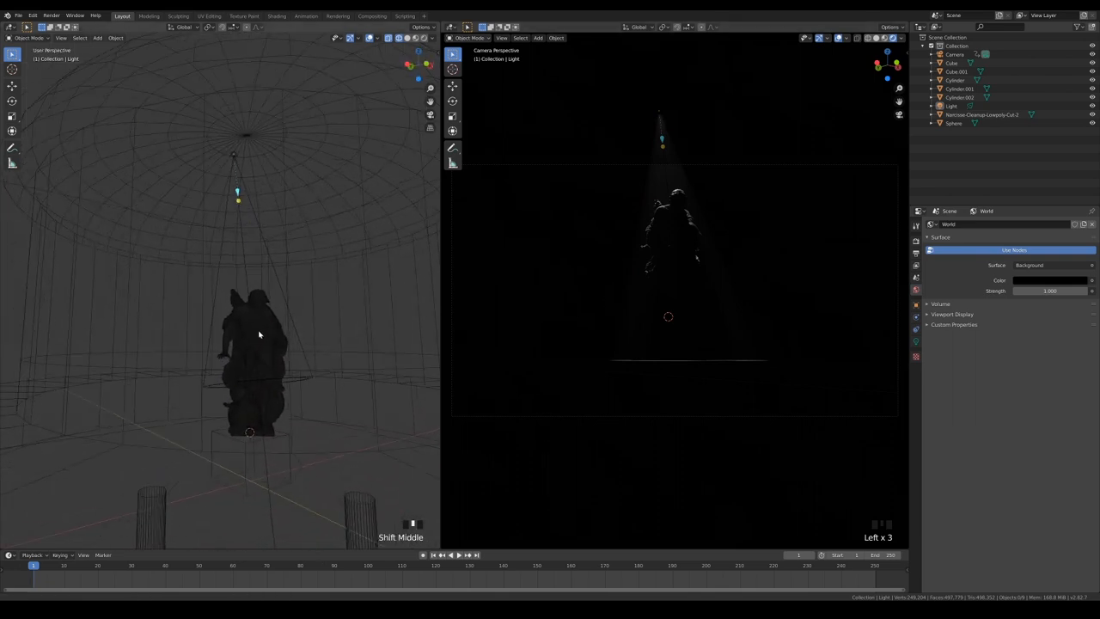
click(952, 107)
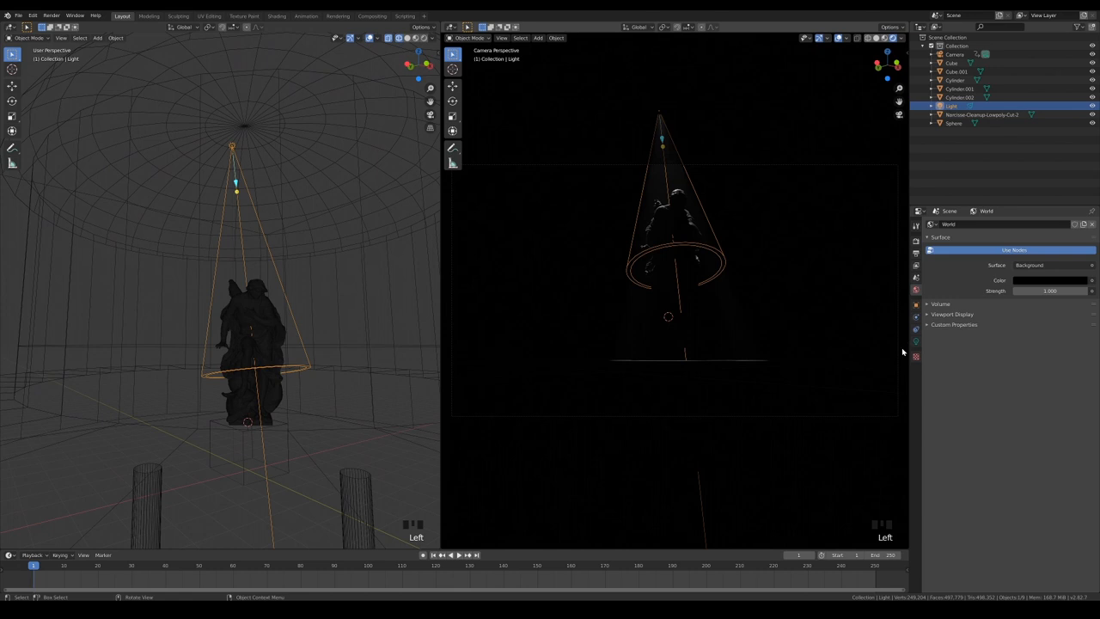
Step: Enable Custom Distance, widen the spot size and turn on Contact Shadows for the spotlight
click(914, 340)
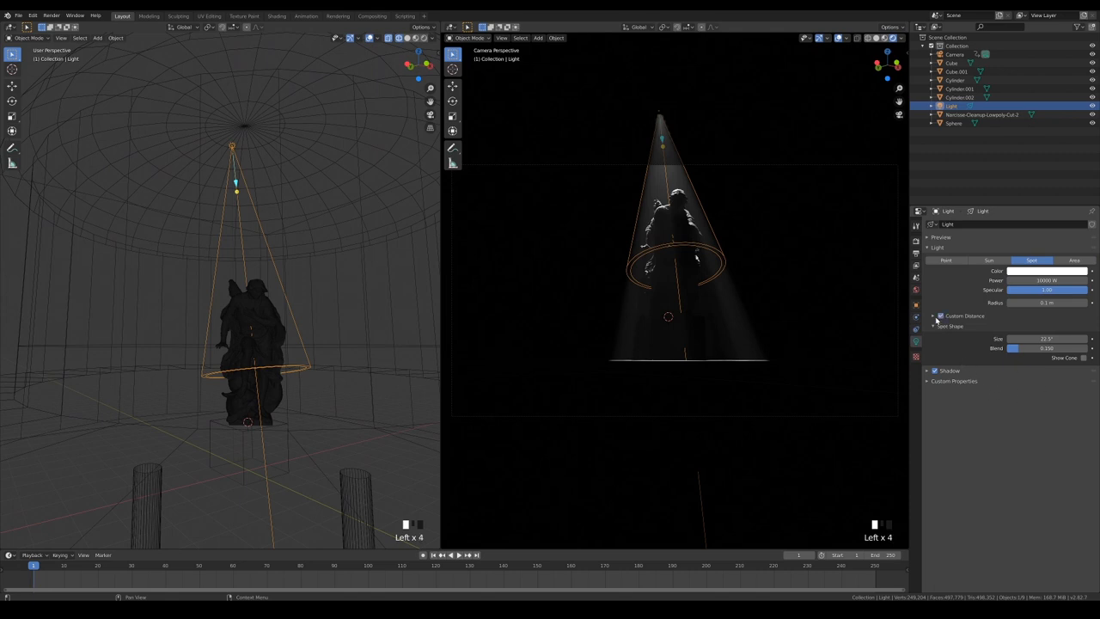
click(940, 316)
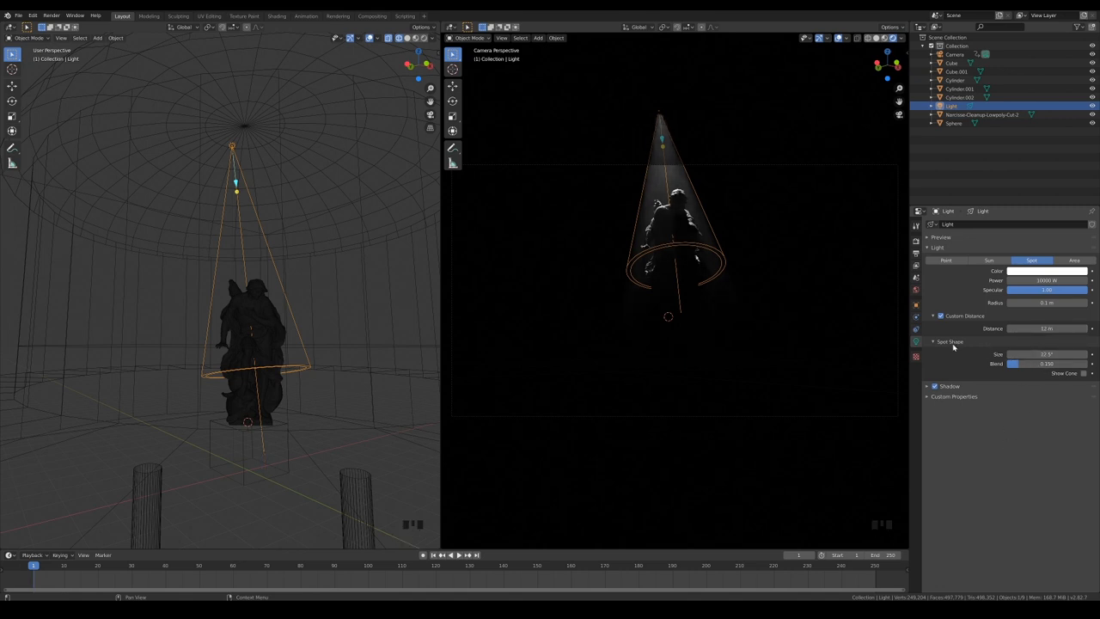
mouse_move(1035, 364)
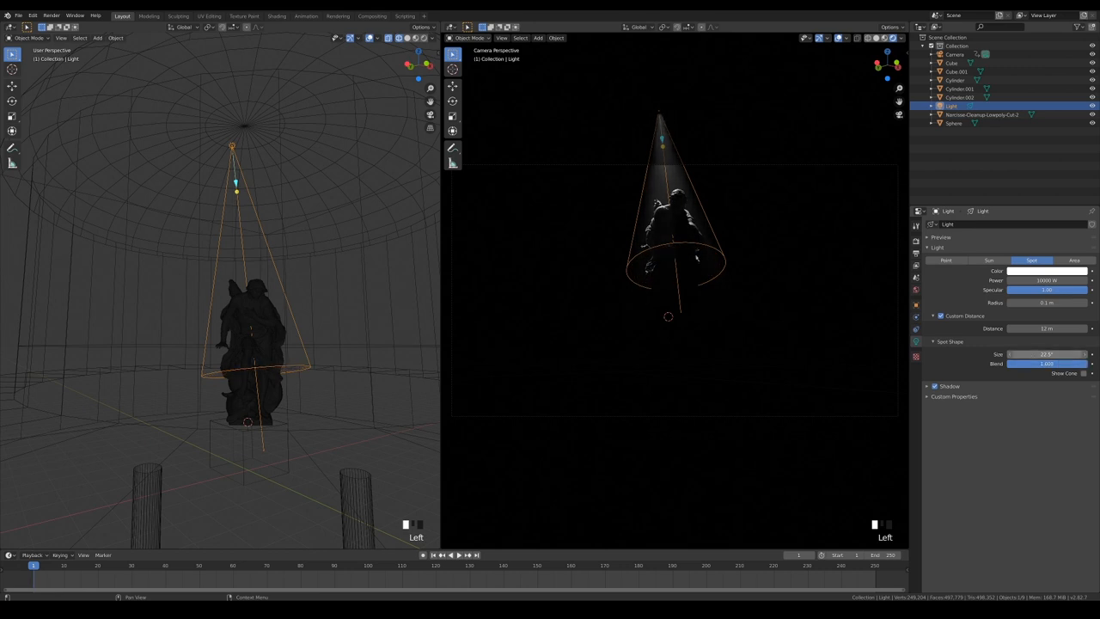
drag(1047, 354, 1056, 354)
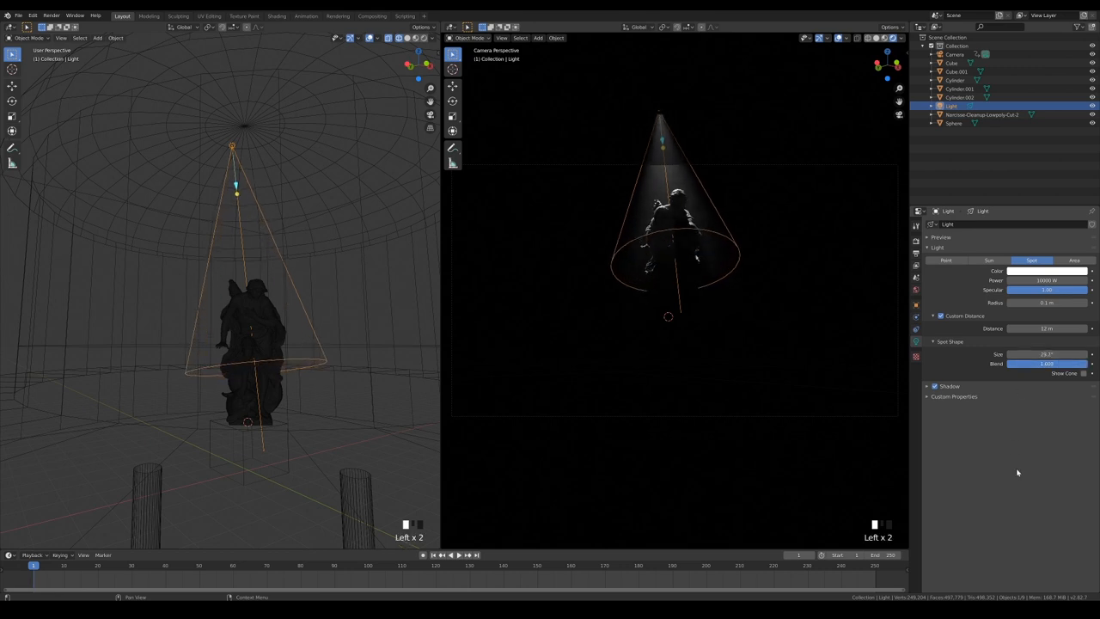
click(948, 385)
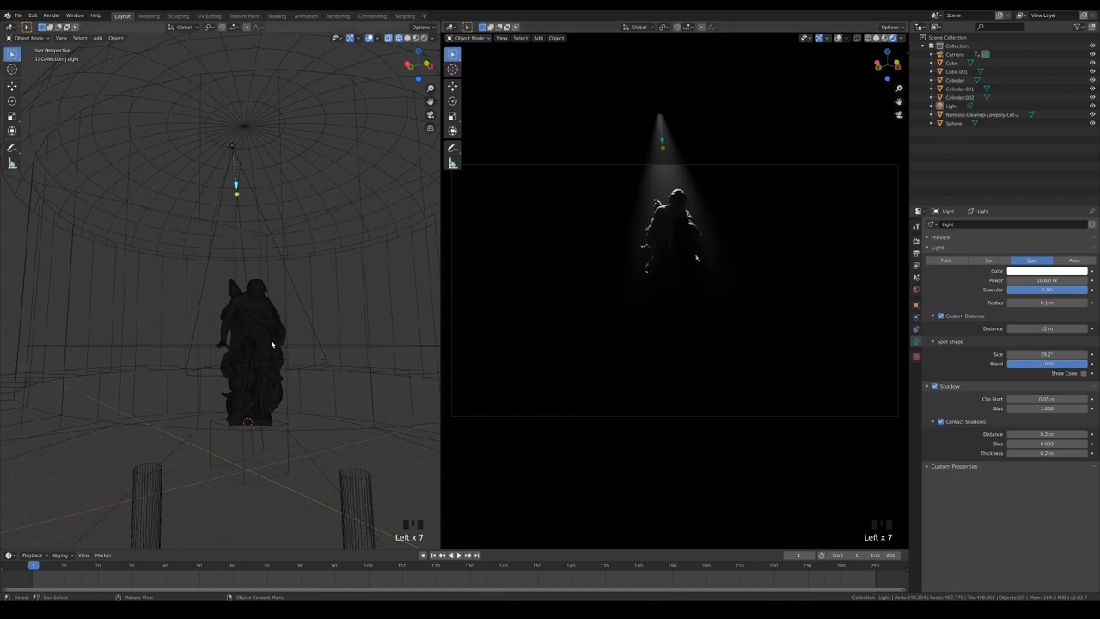
click(950, 107)
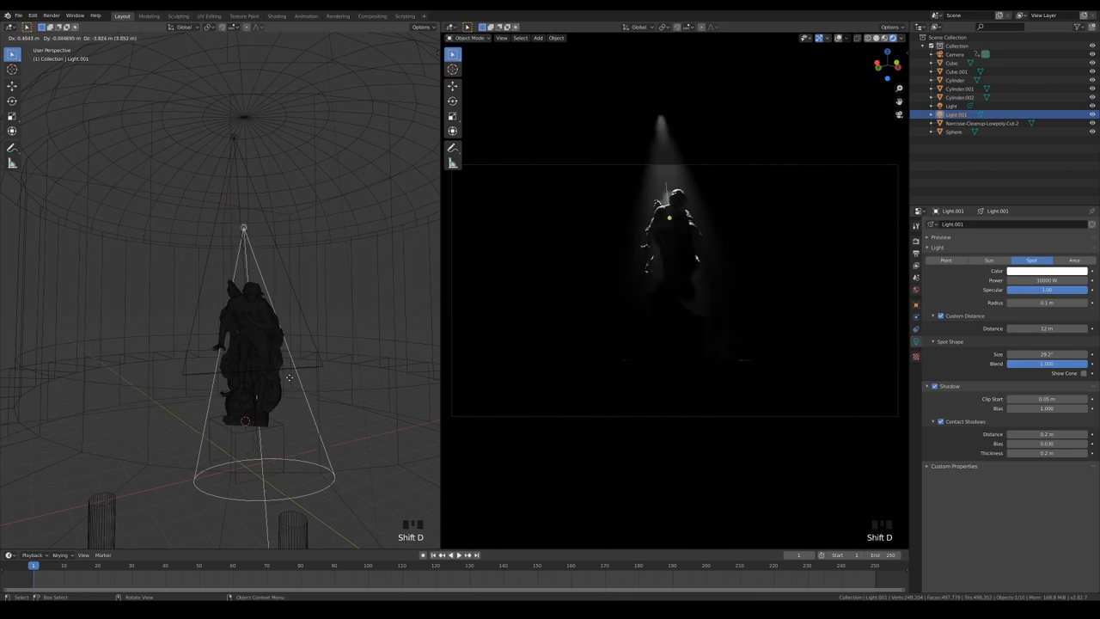
key(KP_1)
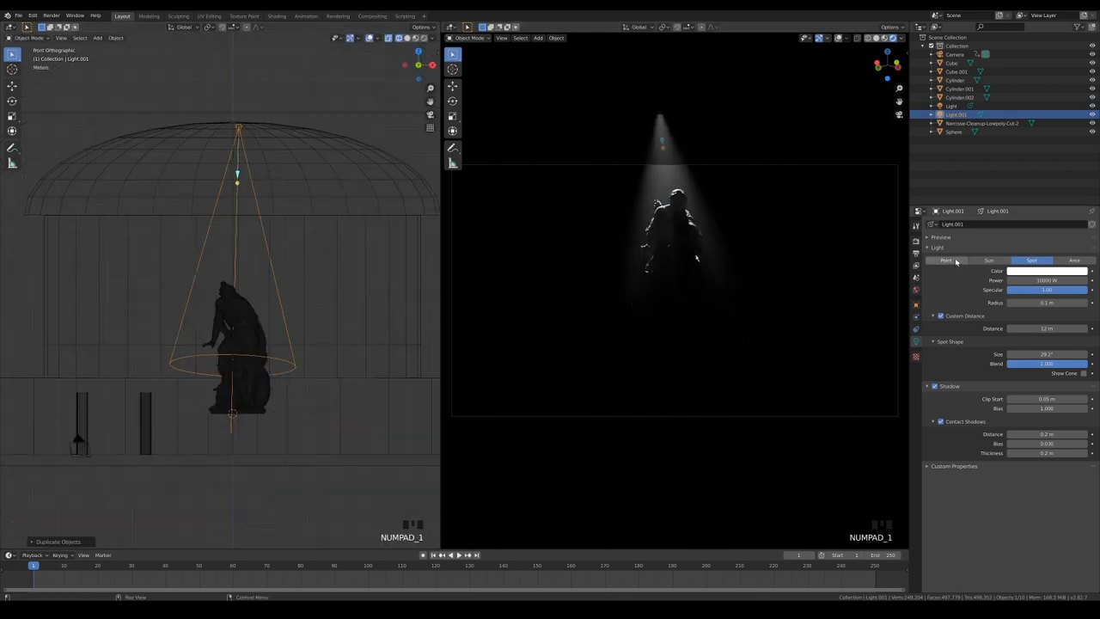
Step: Make the copied light a Point light with a warm orange colour at the statue base and duplicate it
click(945, 261)
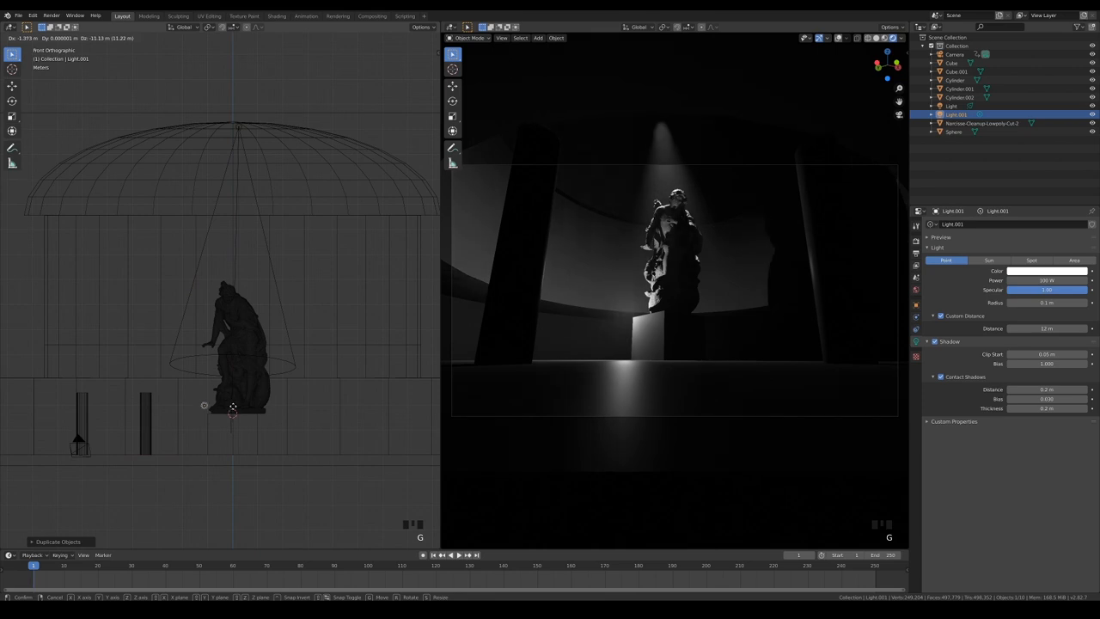
key(KP_7)
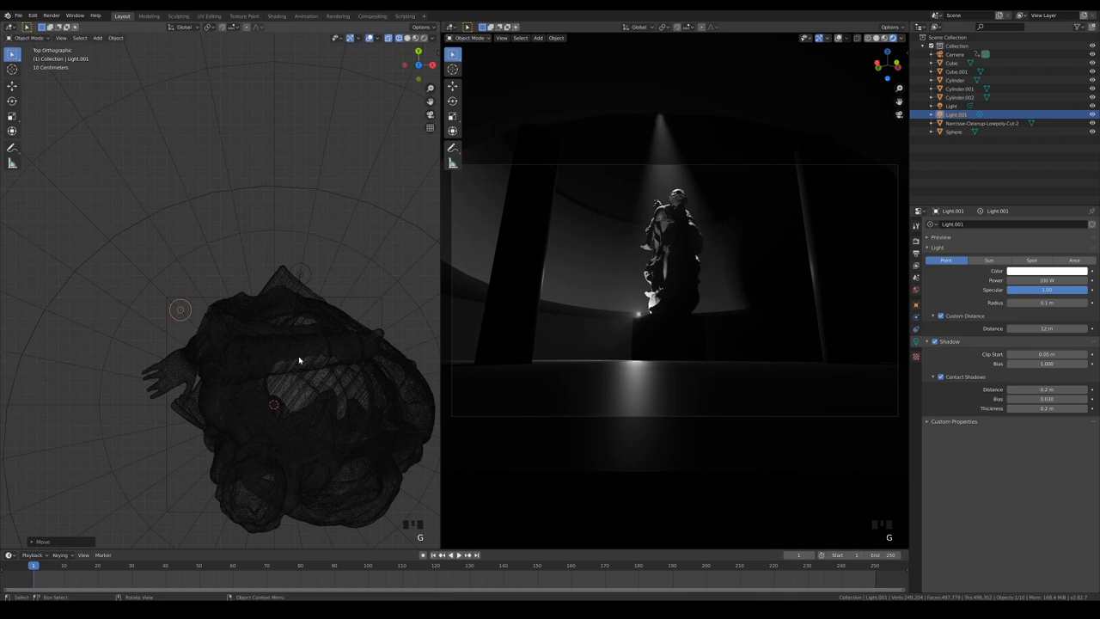
click(1045, 271)
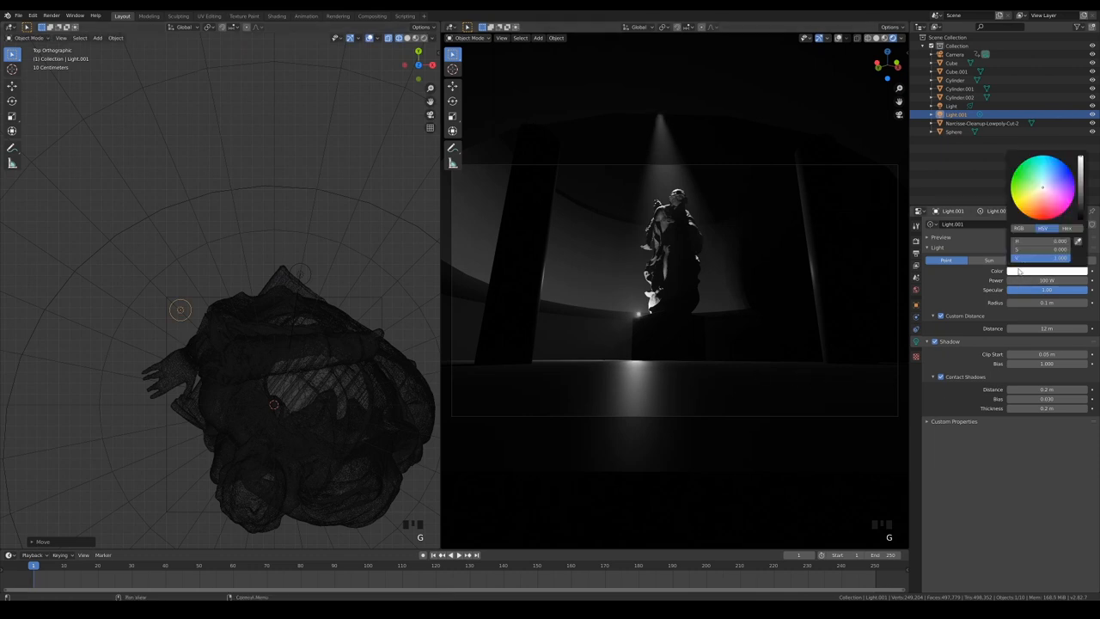
click(1040, 198)
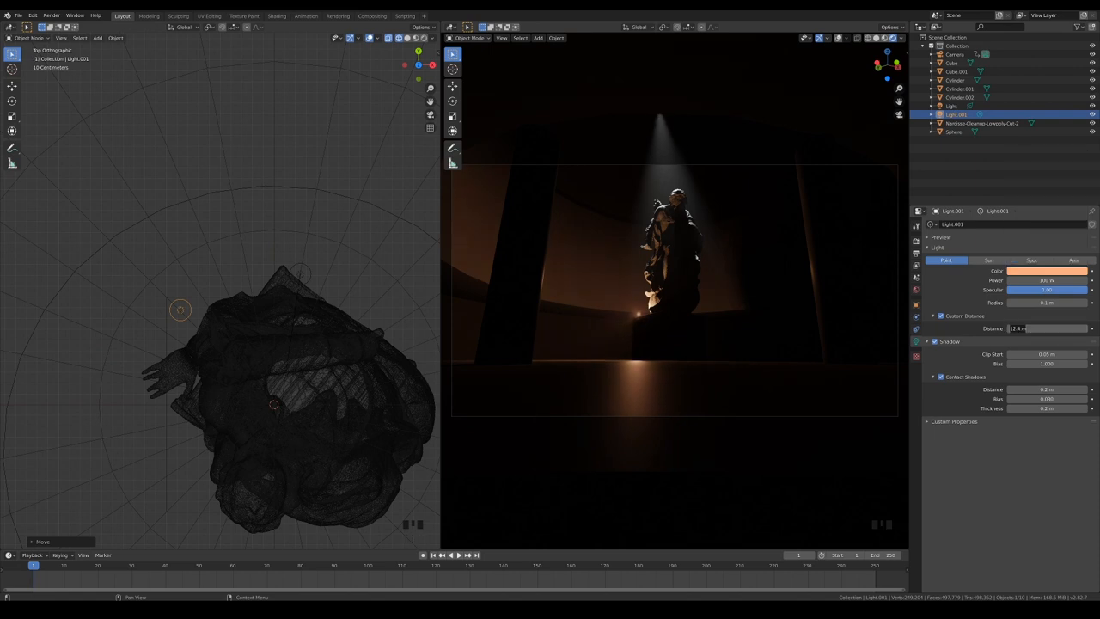
text(0)
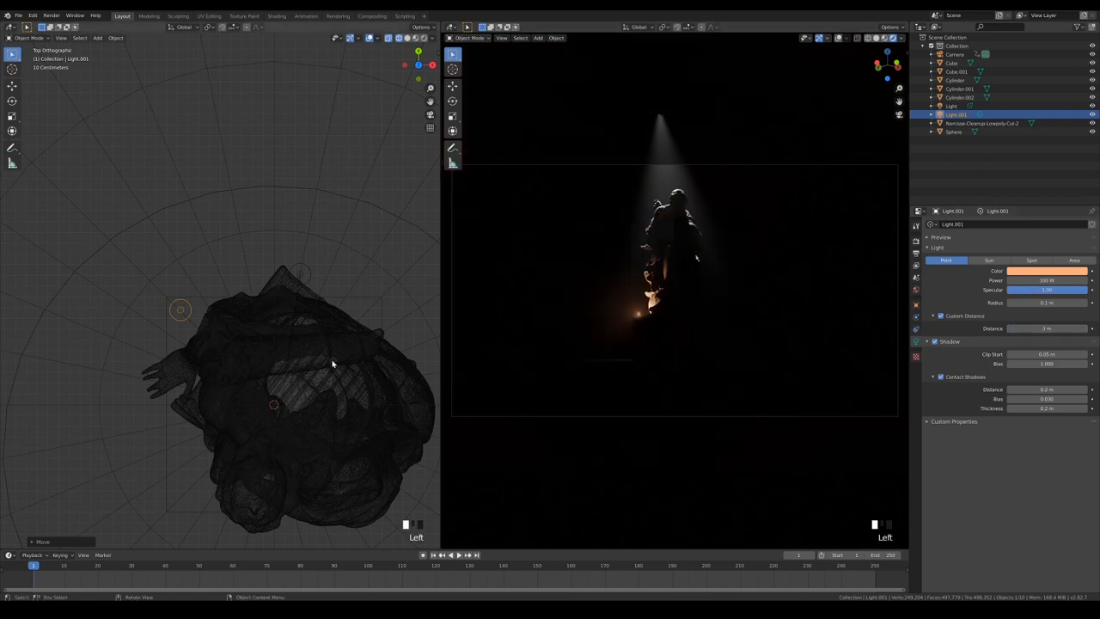
drag(333, 365, 176, 189)
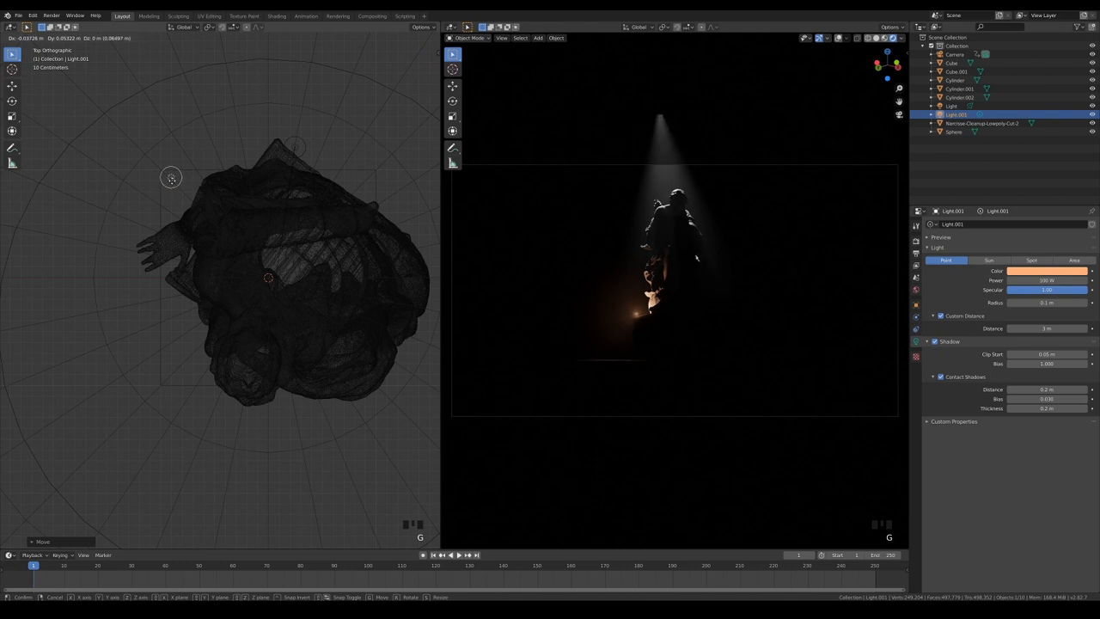
key(shift+d)
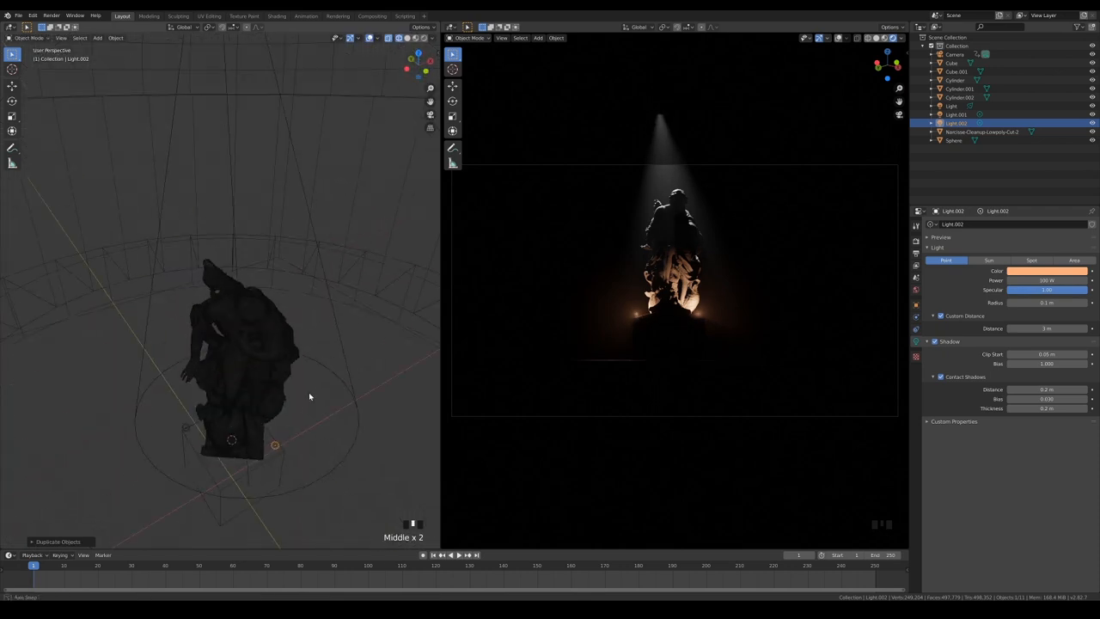
Step: Duplicate the candle point light twice and place the copies around the statue from the top view
scroll(down, 3)
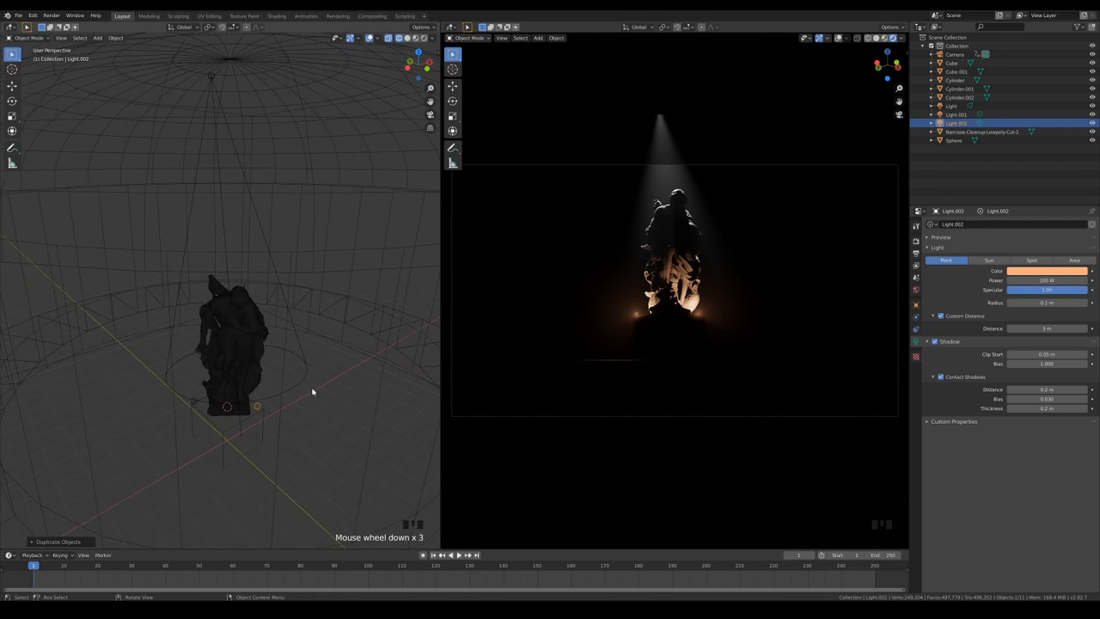
key(shift+d)
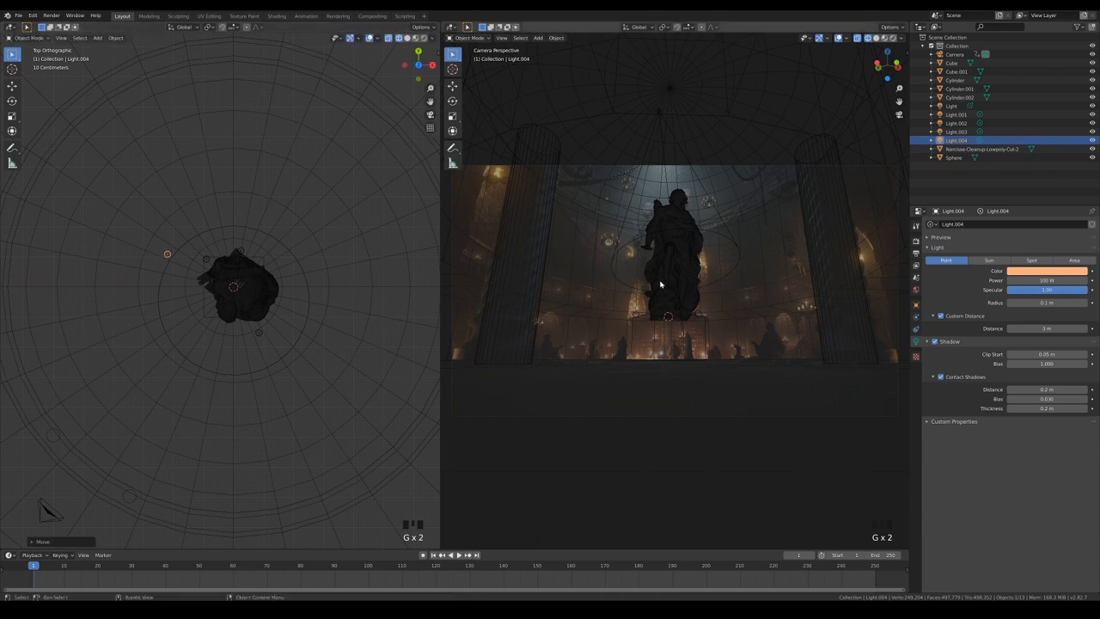
key(shift+d)
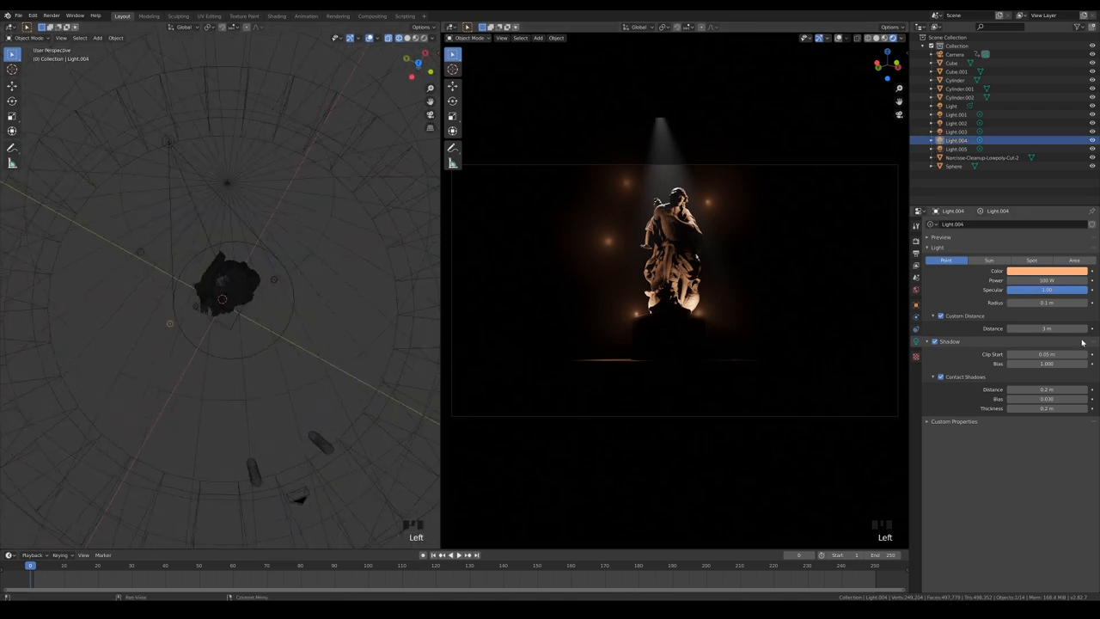
Step: Lower the candle lights' custom distance and power so they glow more softly
click(1047, 328)
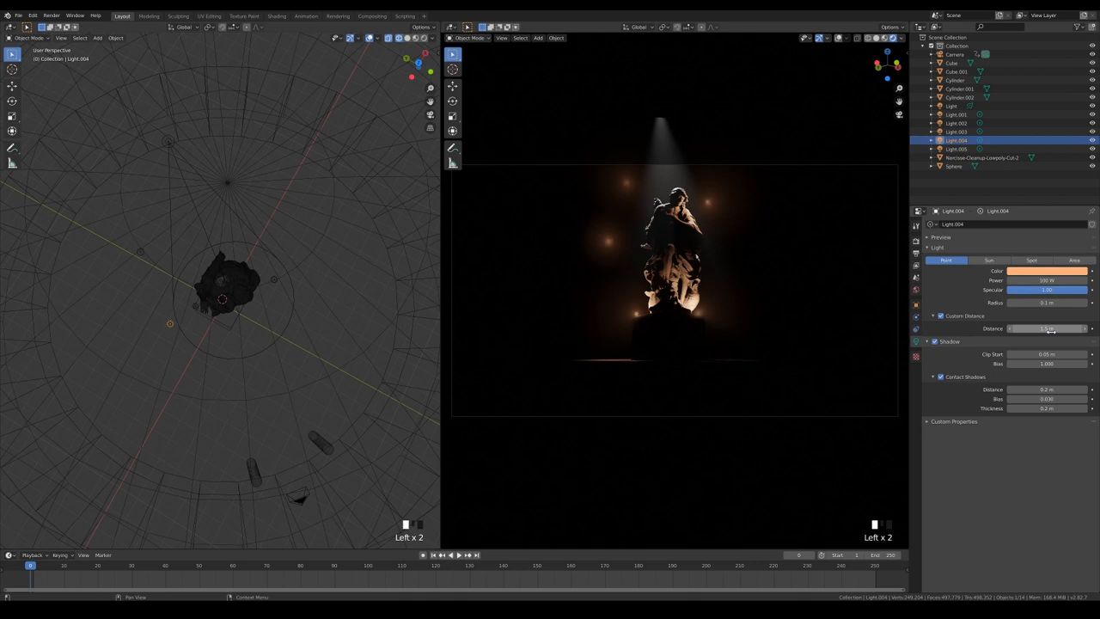
drag(1040, 329, 1052, 328)
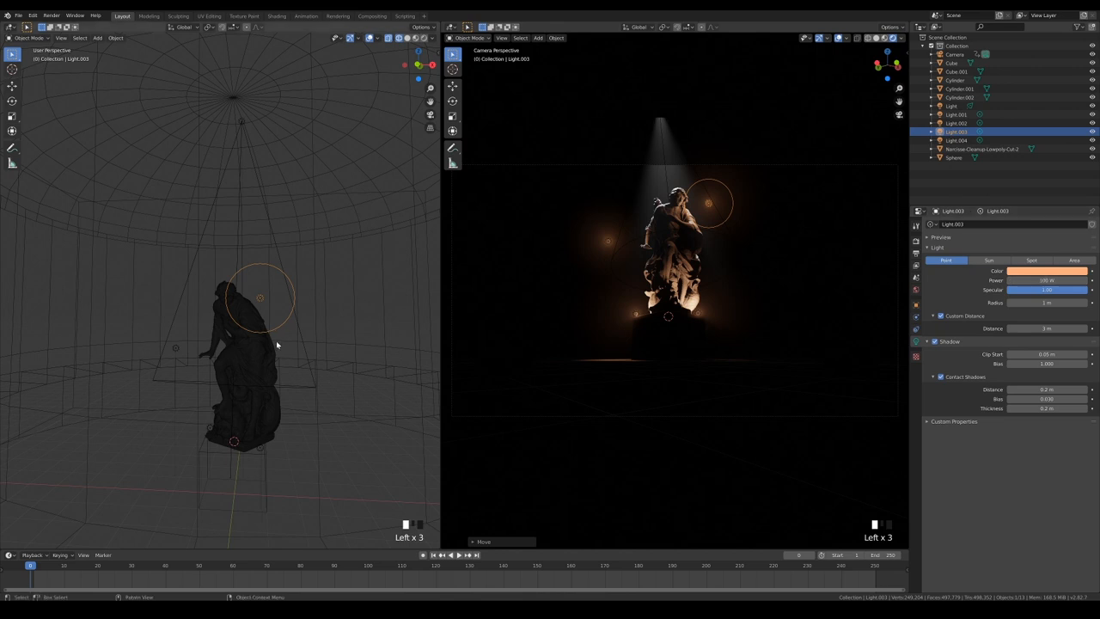
click(1047, 280)
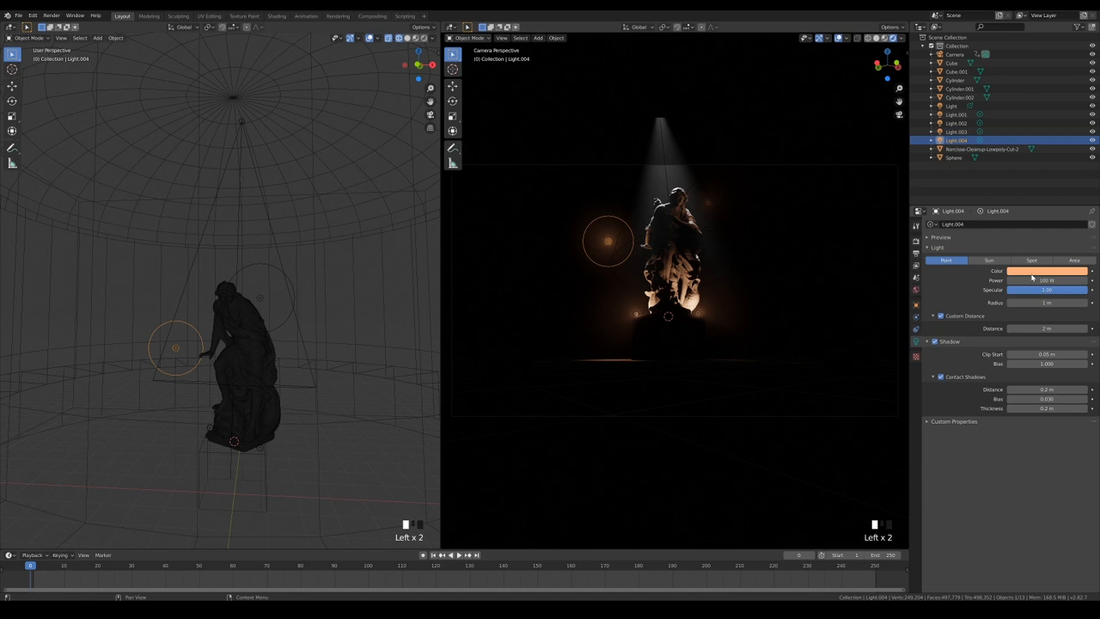
click(1047, 280)
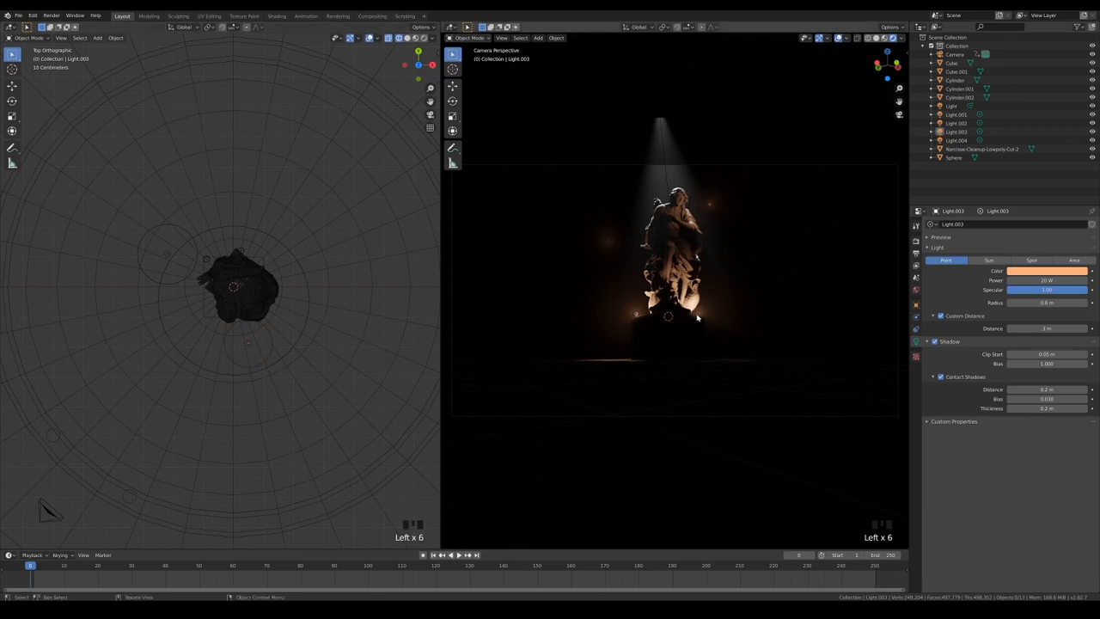
Step: Select the remaining candle lights in the Outliner and lower their Power to match
click(955, 124)
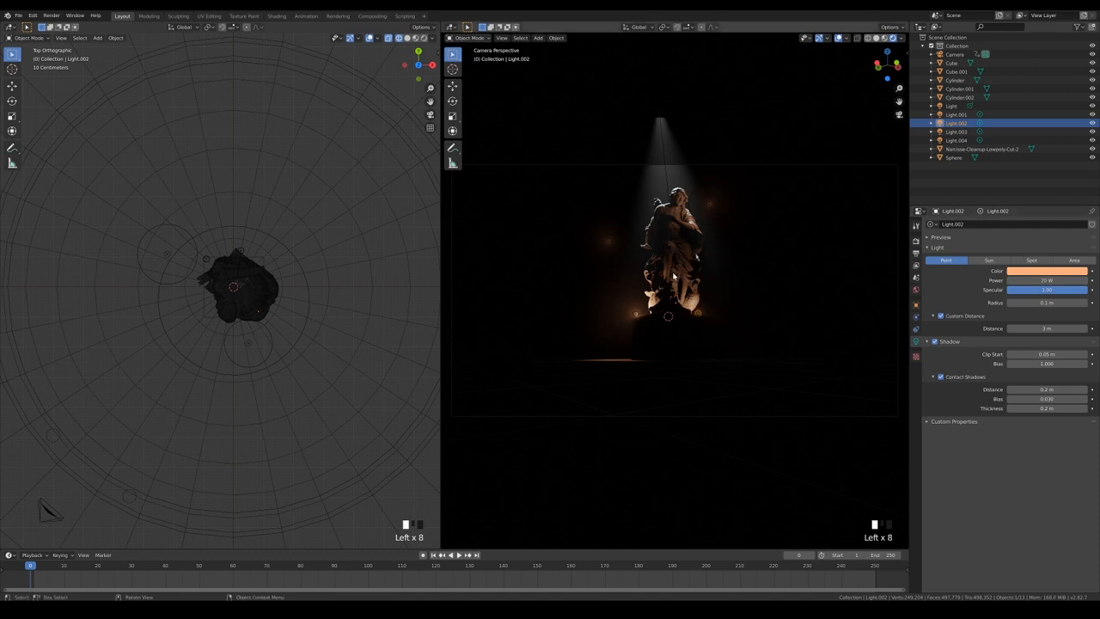
click(954, 81)
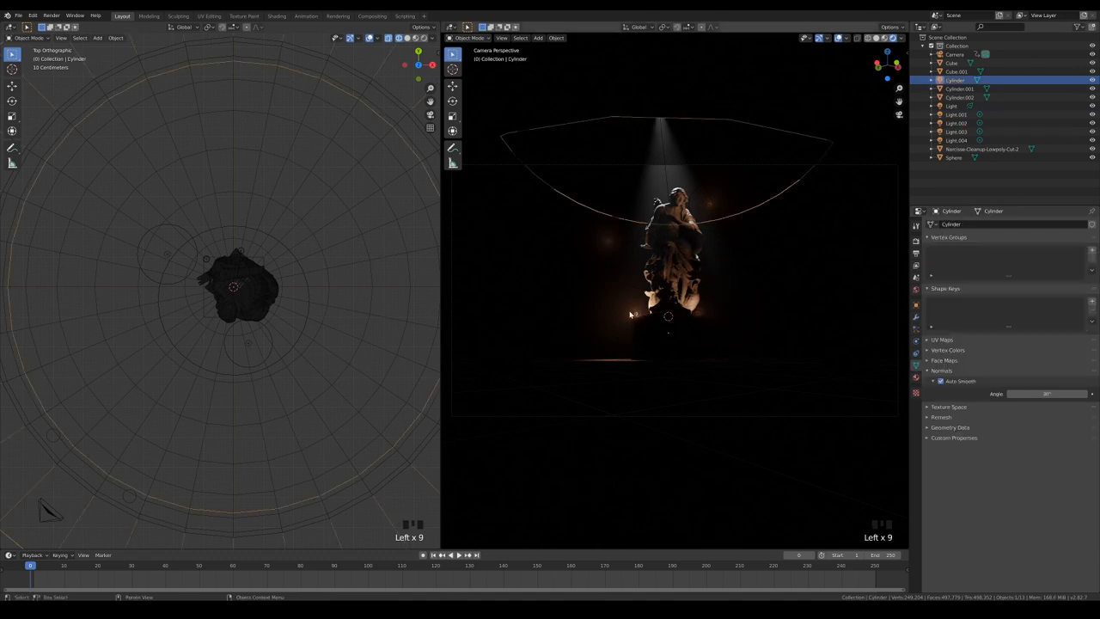
click(951, 113)
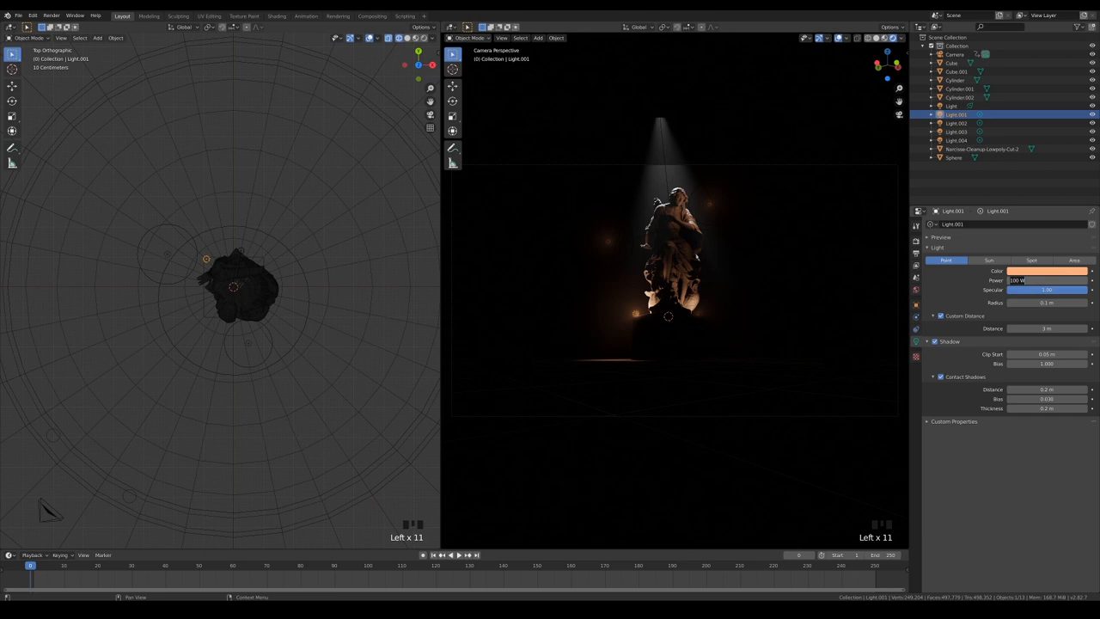
click(1046, 280)
text(2)
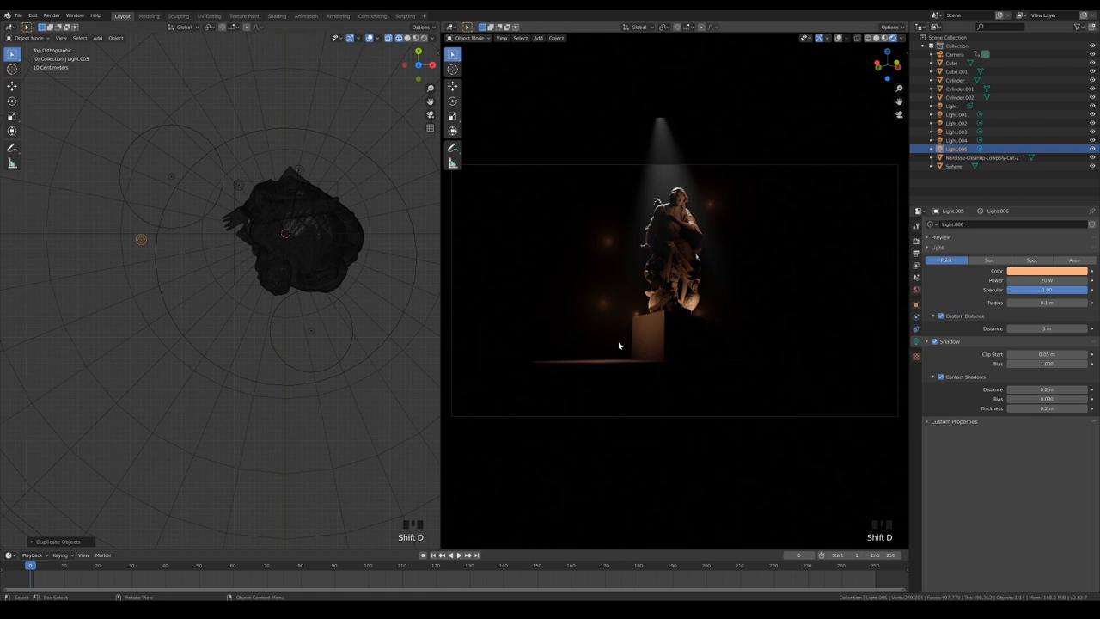
Step: Duplicate the warm candle light onto the floor near the column bases, working from top view
key(KP_1)
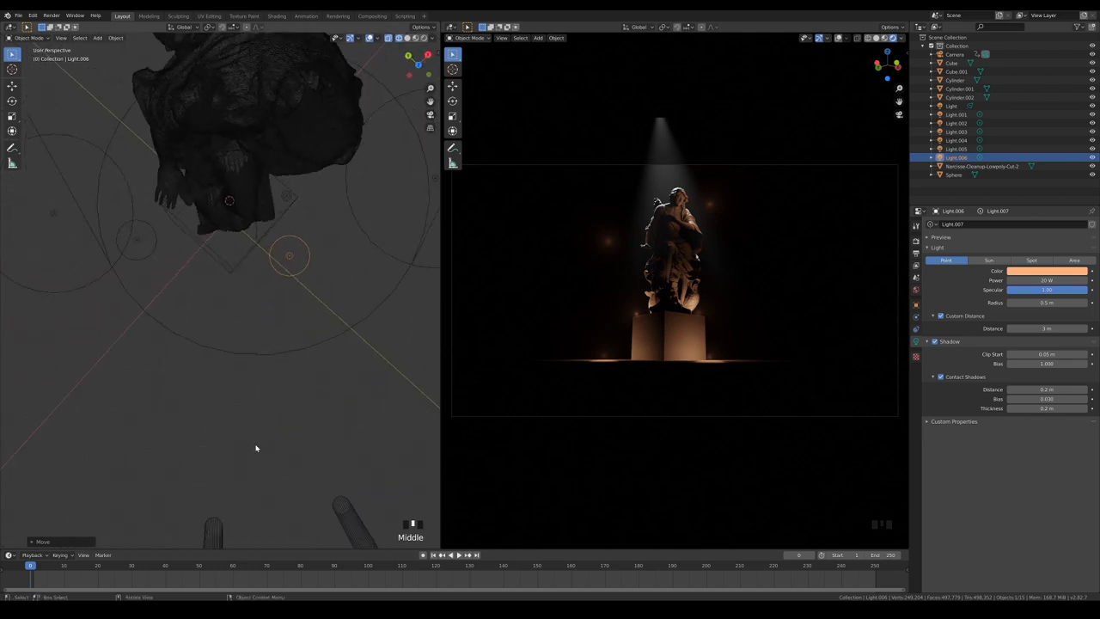
scroll(down, 3)
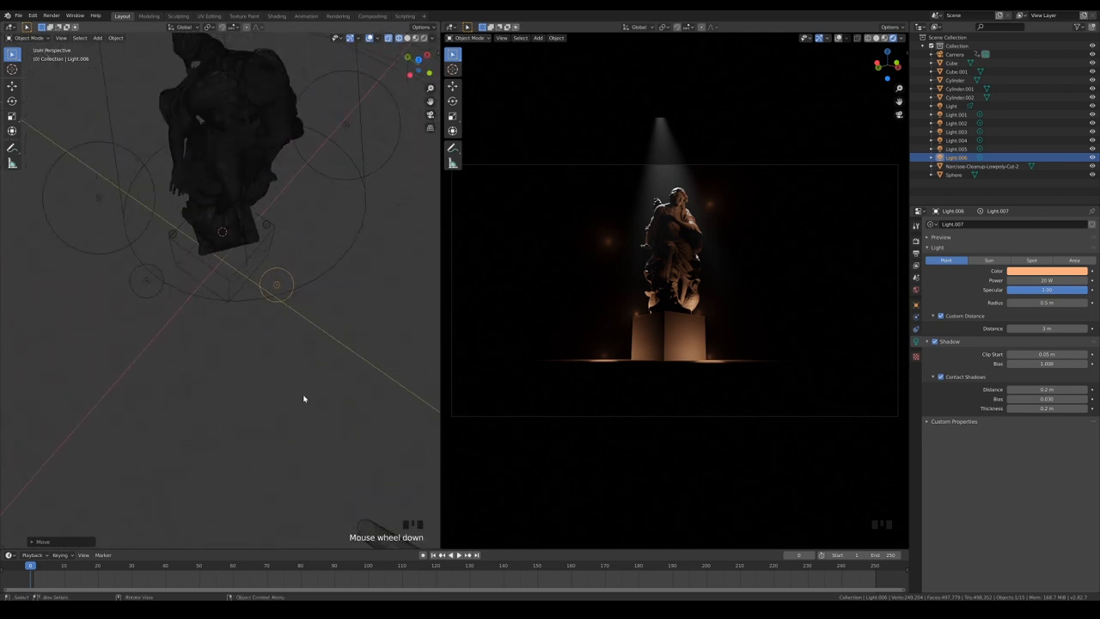
key(KP_7)
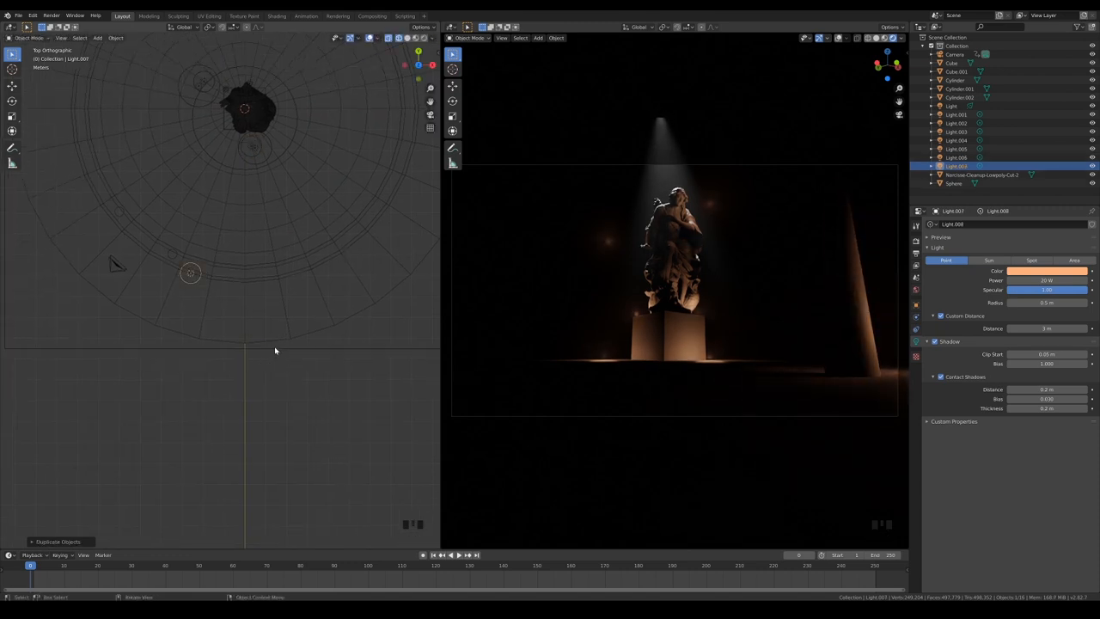
key(shift+d)
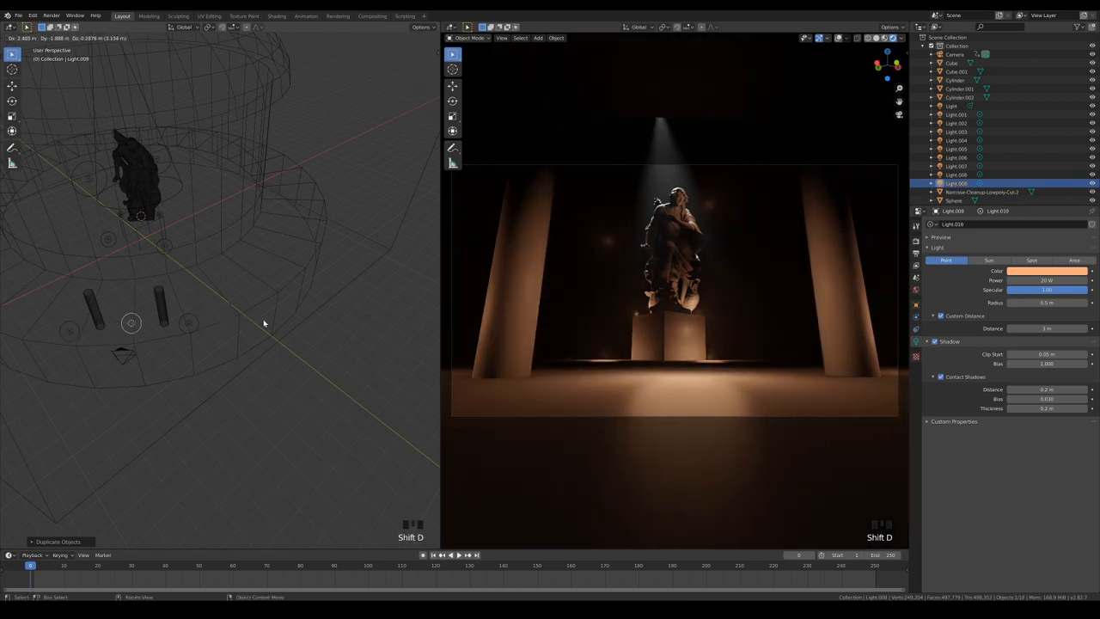
Step: Duplicate a floor light, tint it pale blue, adjust its distance and power, and place it beside a pillar
key(g)
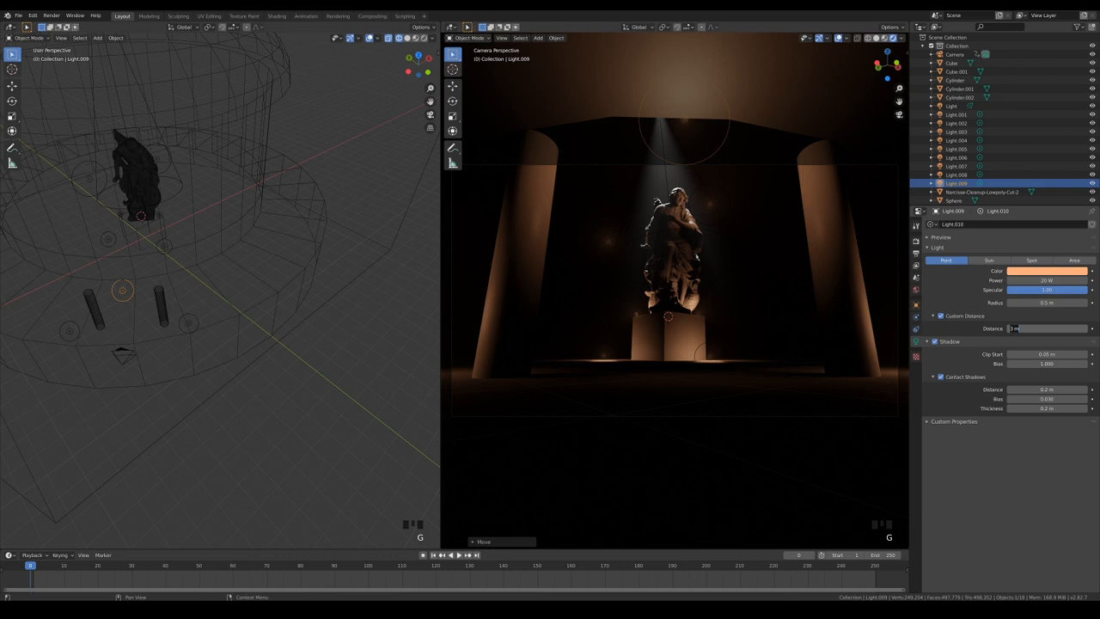
click(1047, 271)
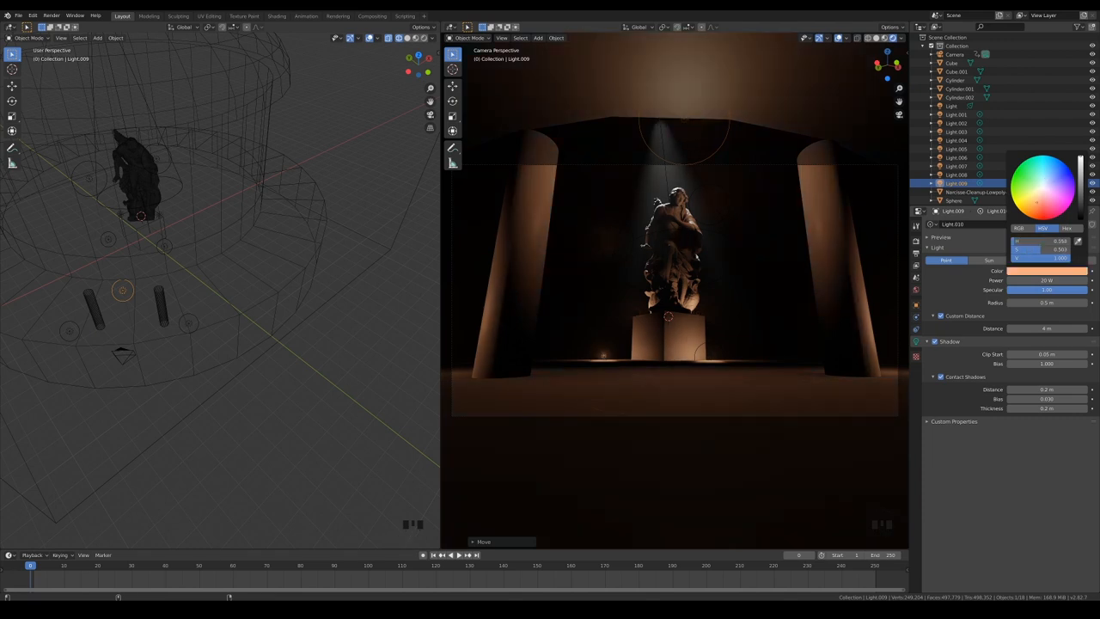
click(1045, 180)
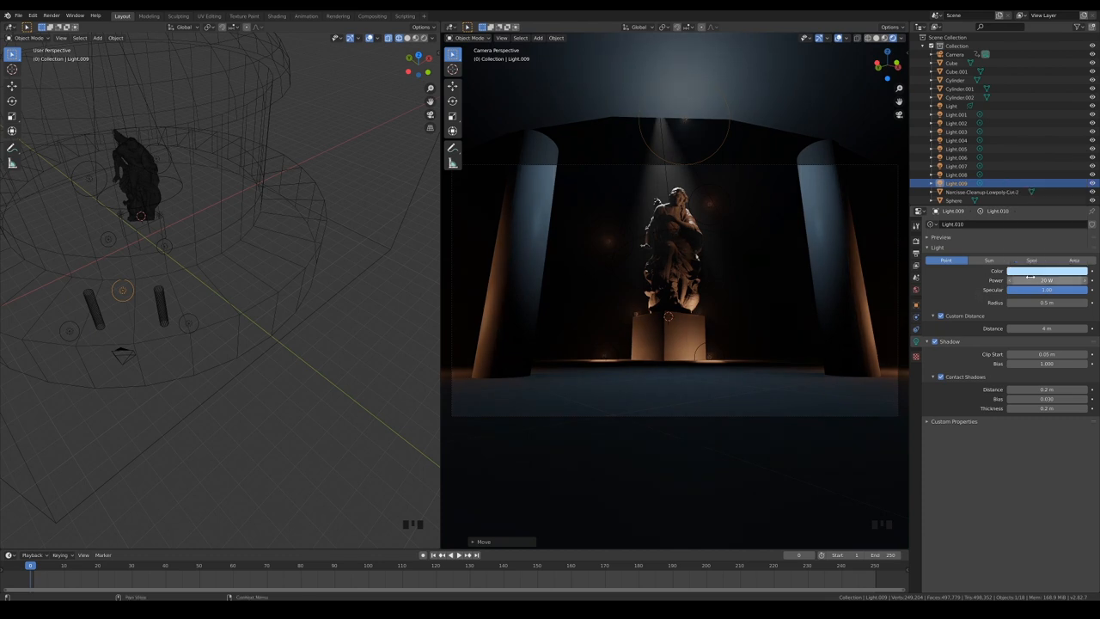
click(1046, 280)
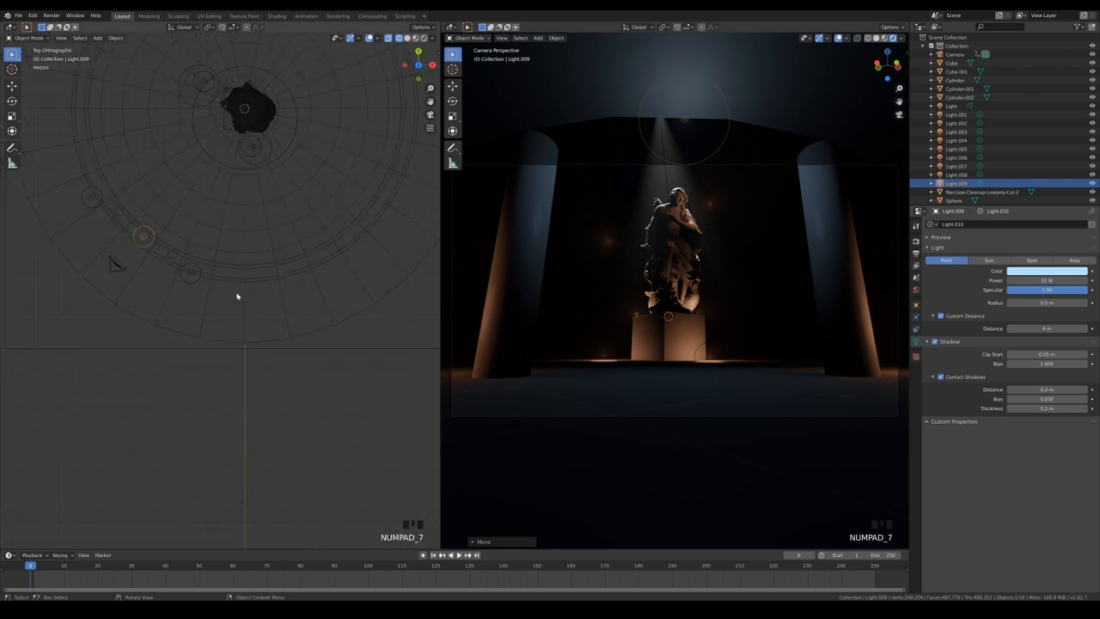
drag(238, 296, 186, 265)
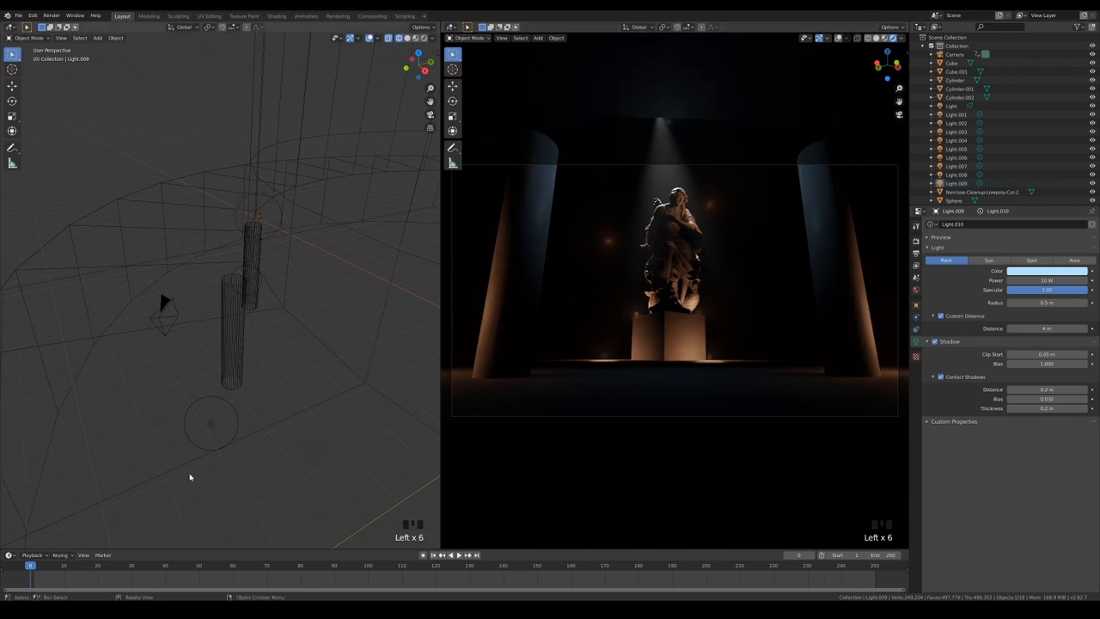
scroll(down, 3)
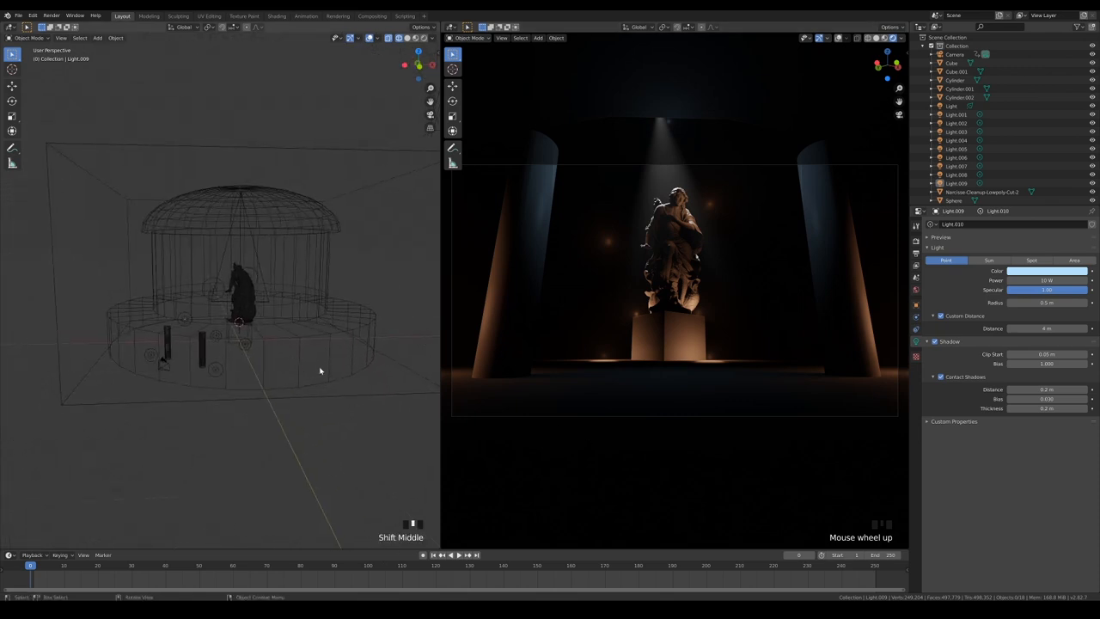
mouse_move(340, 430)
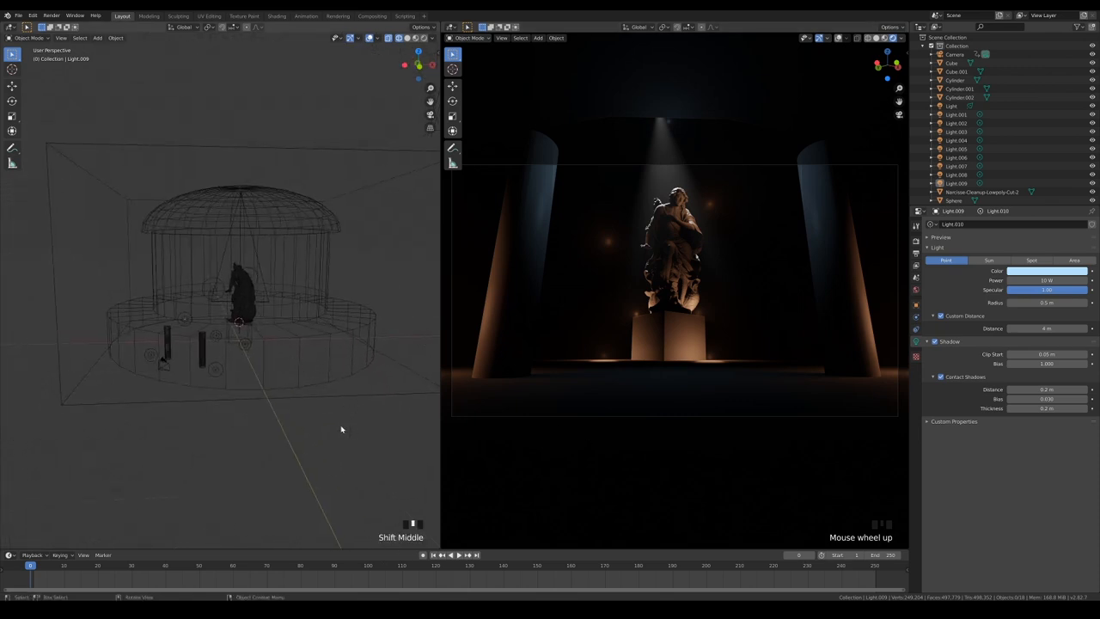